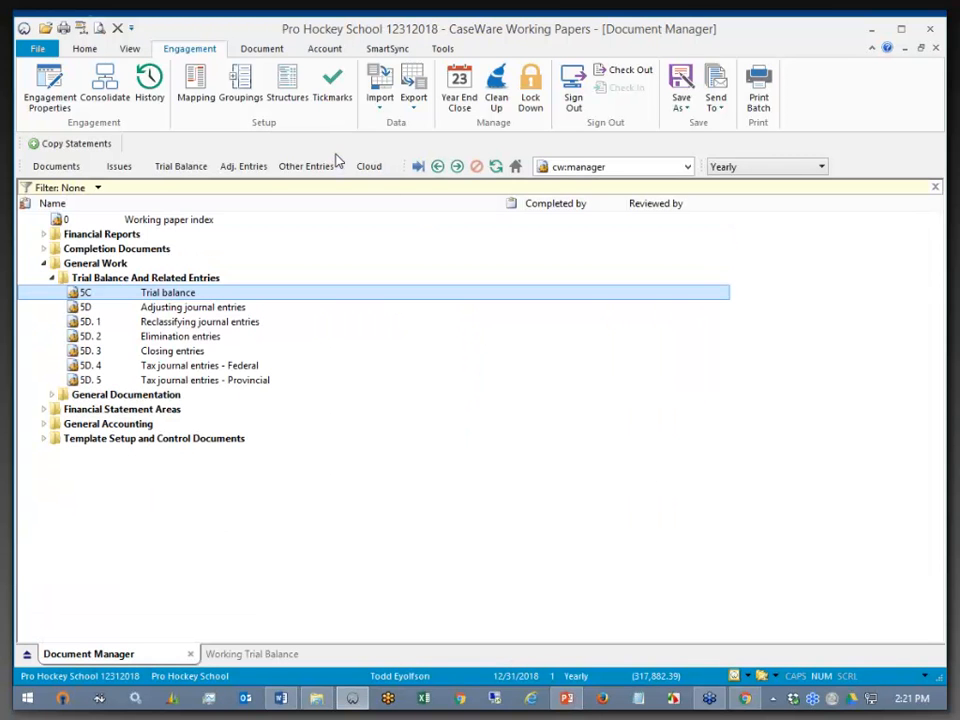
Assign account 1000 Chequing to mapping number 111 Cash through Assign Mappings
{"action": "left_click", "coordinate": [324, 48]}
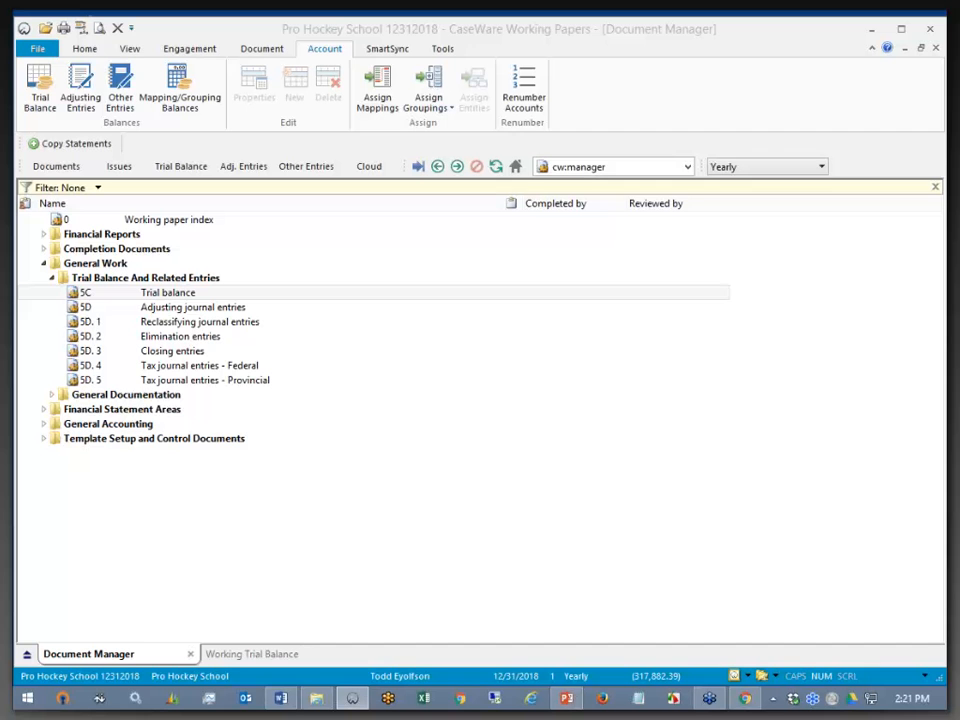
{"action": "left_click", "coordinate": [377, 90]}
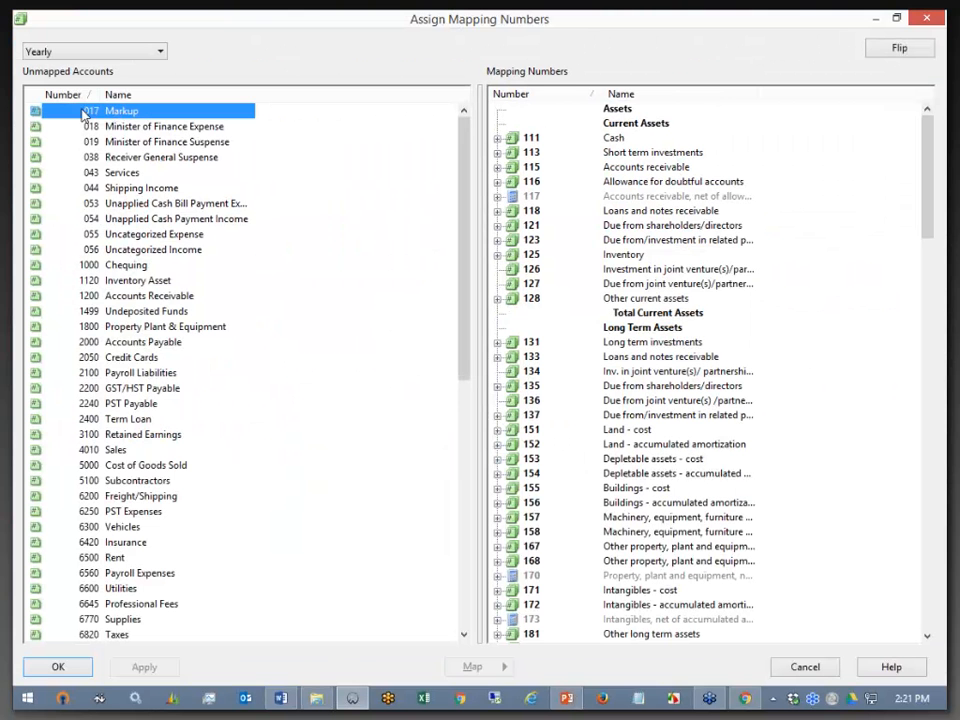
{"action": "mouse_move", "coordinate": [533, 278]}
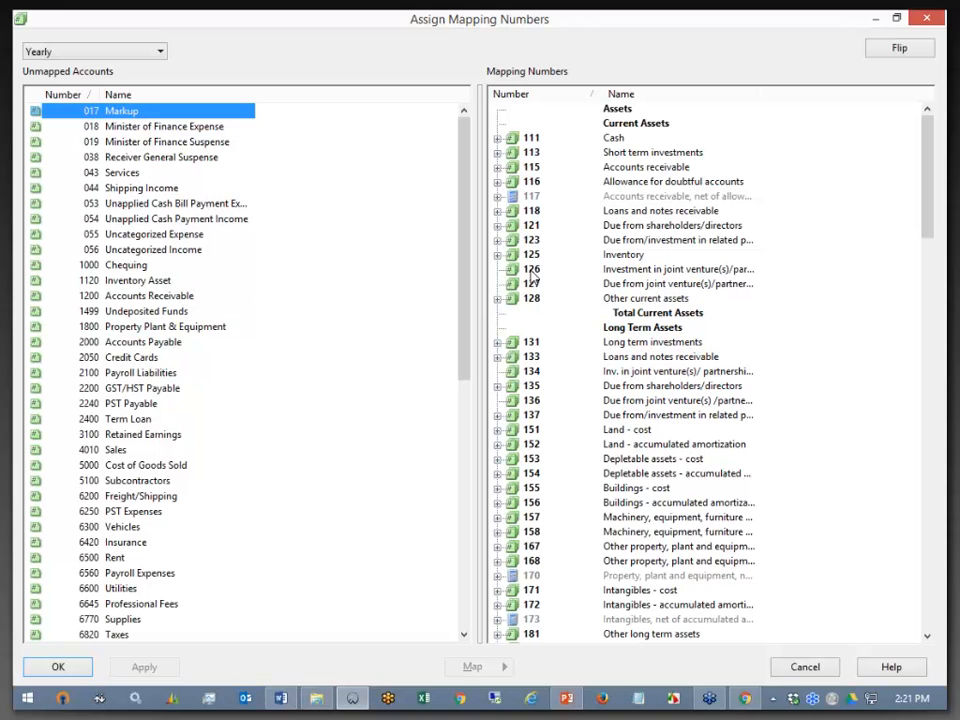
{"action": "left_click", "coordinate": [126, 264]}
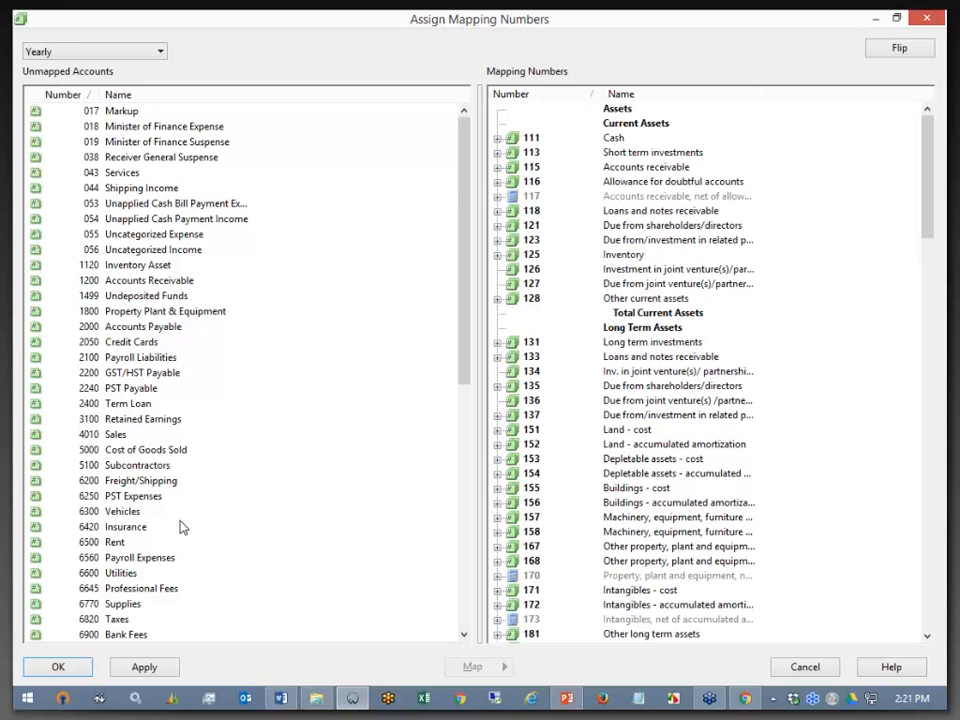
{"action": "mouse_move", "coordinate": [112, 692]}
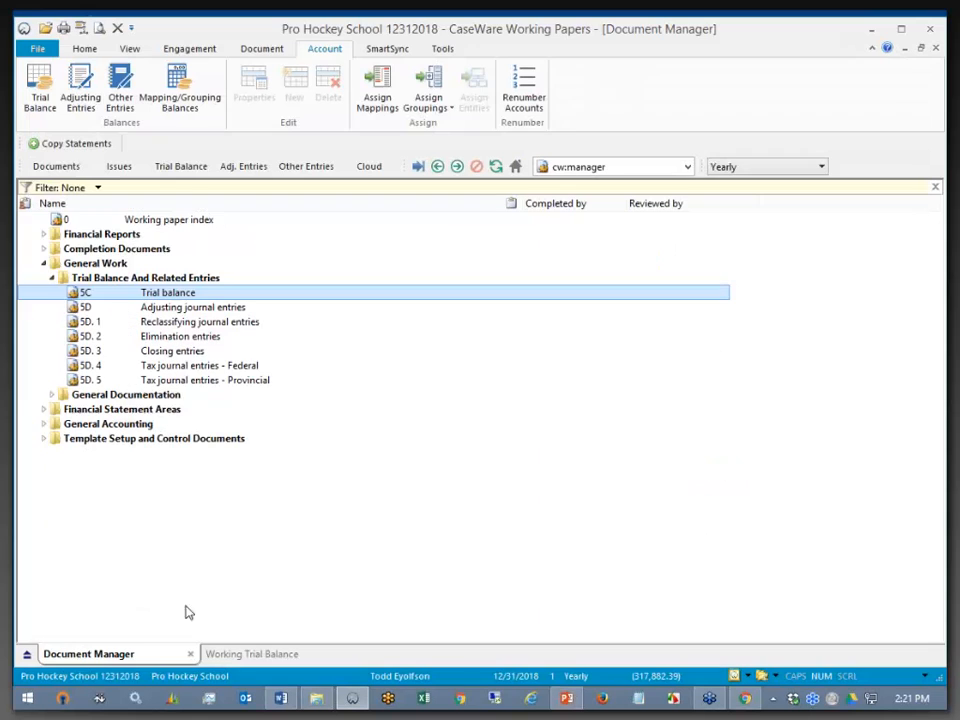
Open the Working Trial Balance and run Automap Now from the Mapping Autofill options
{"action": "left_click", "coordinate": [180, 166]}
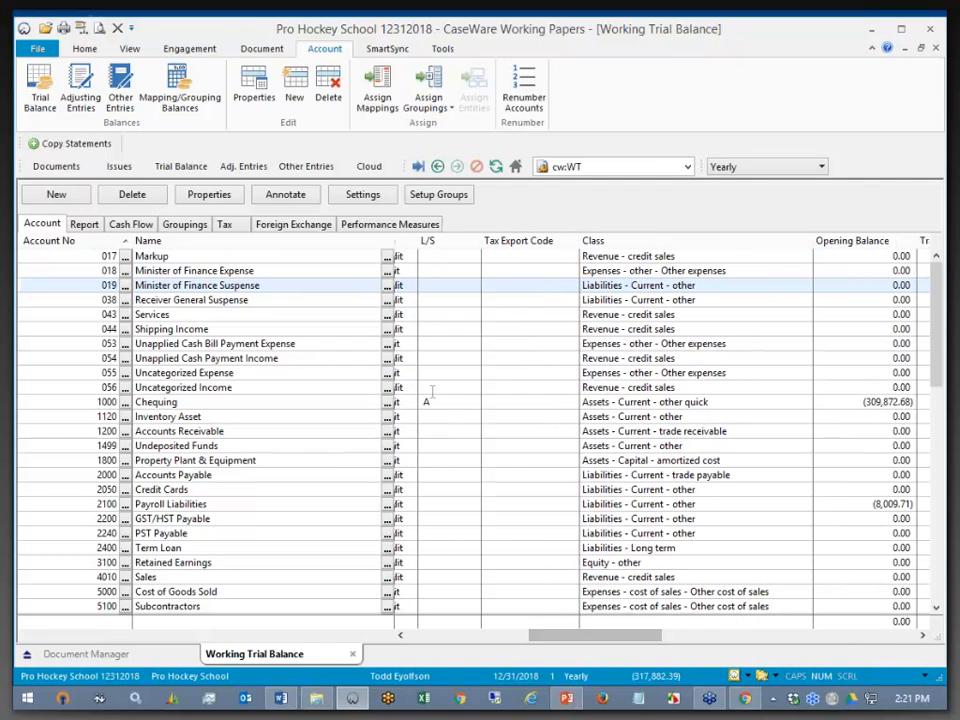
{"action": "left_click", "coordinate": [442, 48]}
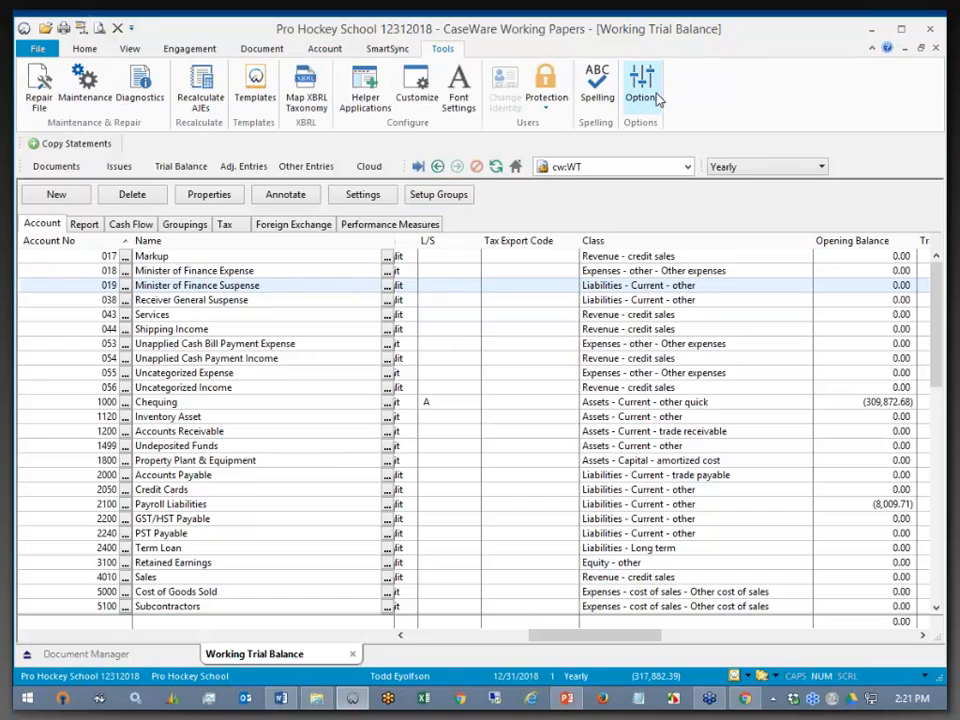
{"action": "left_click", "coordinate": [642, 85]}
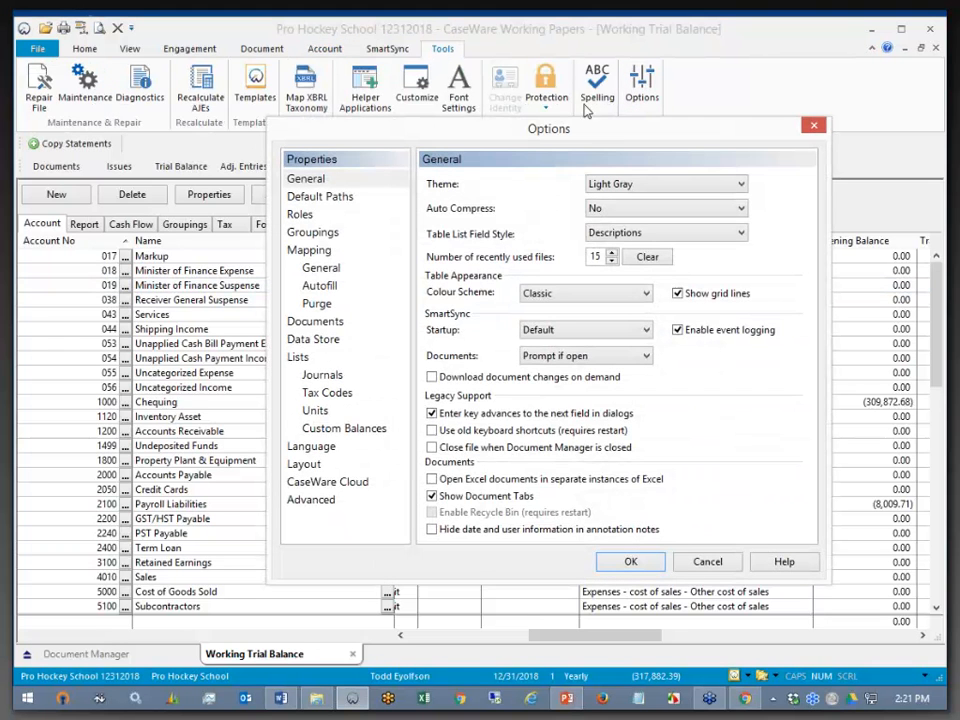
{"action": "left_click", "coordinate": [319, 285]}
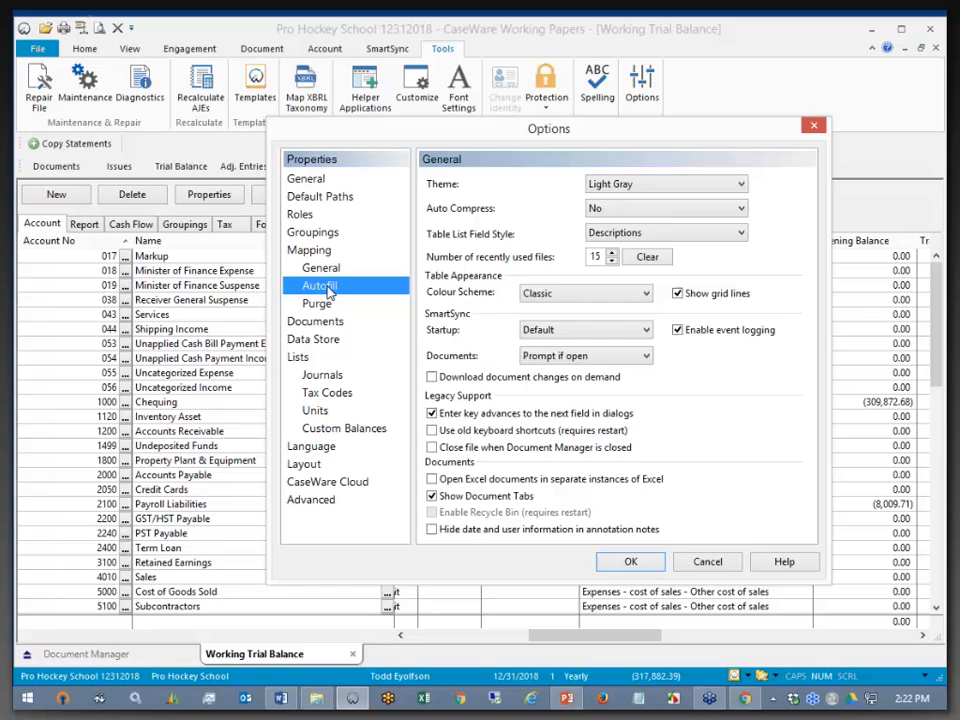
{"action": "left_click", "coordinate": [318, 285]}
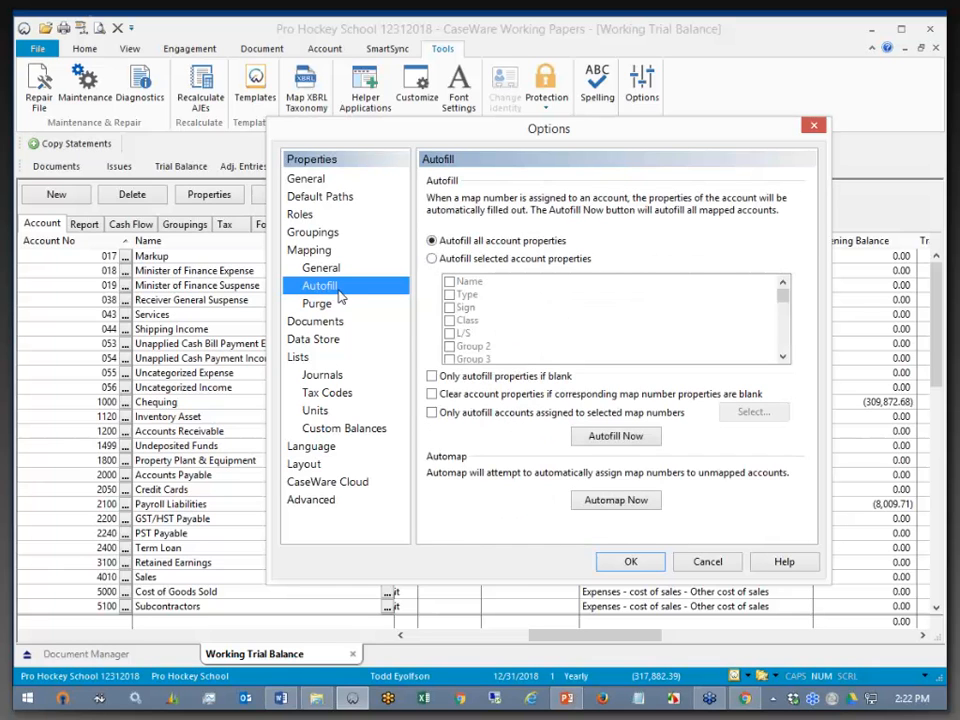
{"action": "mouse_move", "coordinate": [616, 500]}
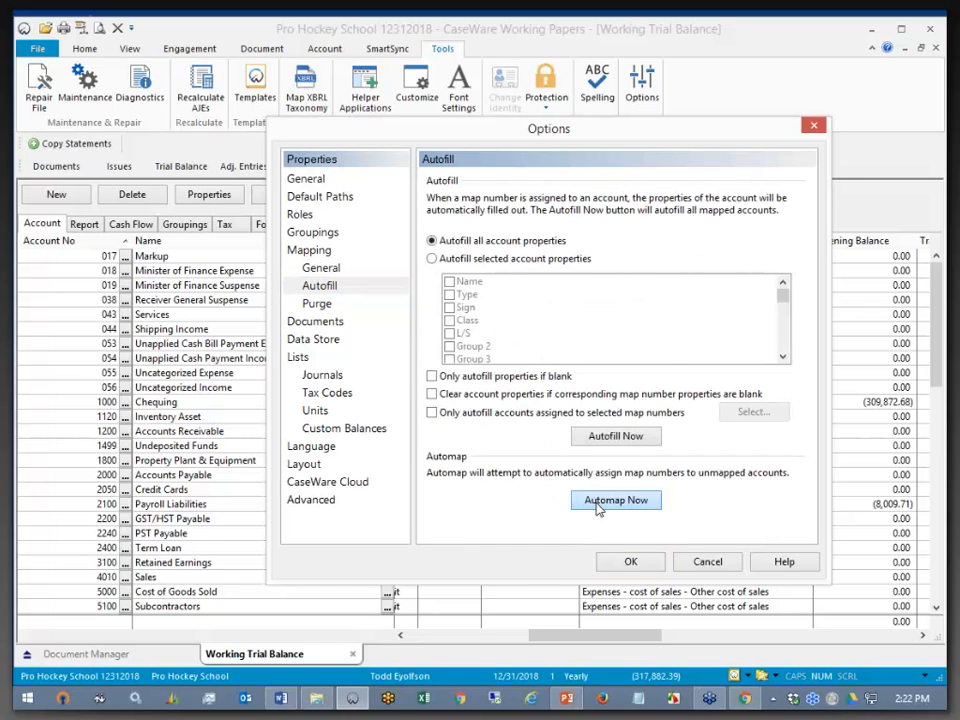
{"action": "left_click", "coordinate": [615, 500]}
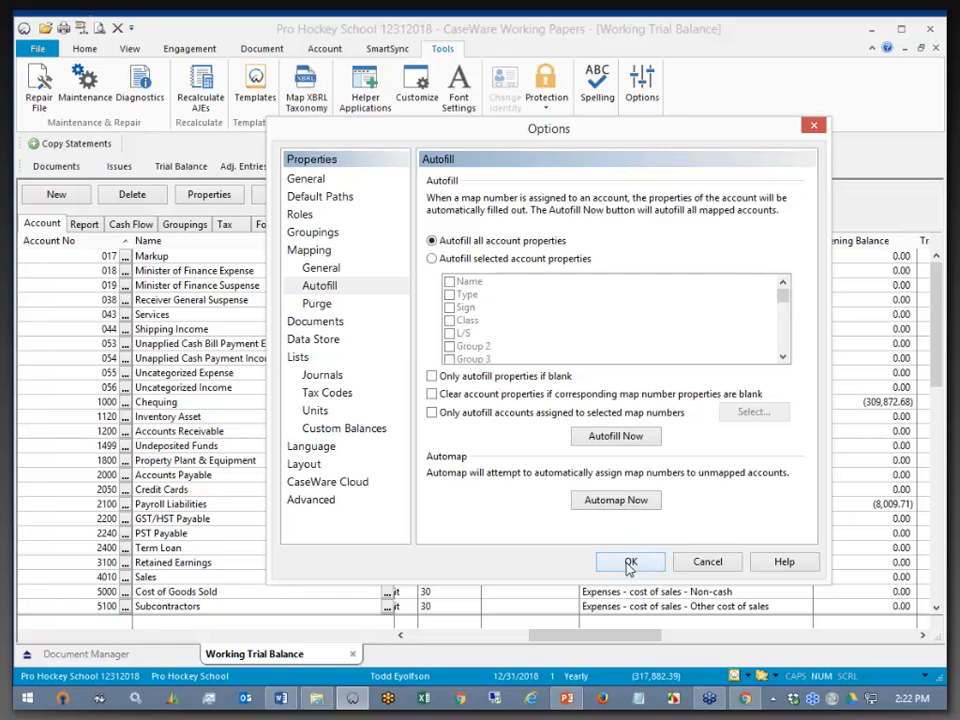
Close Options and review the Map No column of the trial balance
{"action": "left_click", "coordinate": [630, 561]}
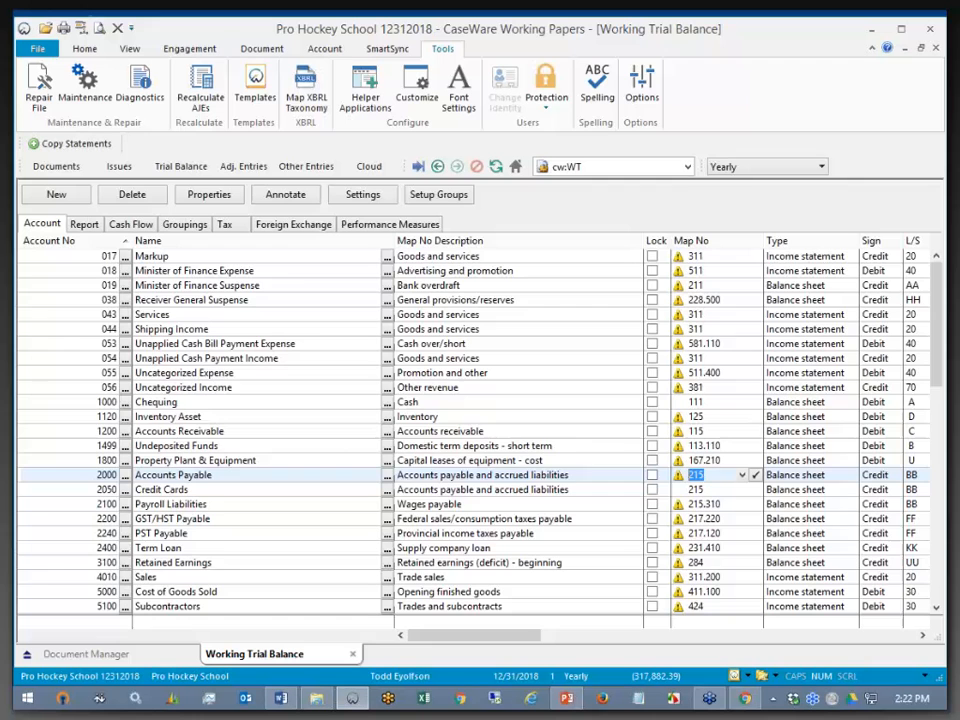
{"action": "scroll", "scroll_direction": "down", "scroll_amount": 3}
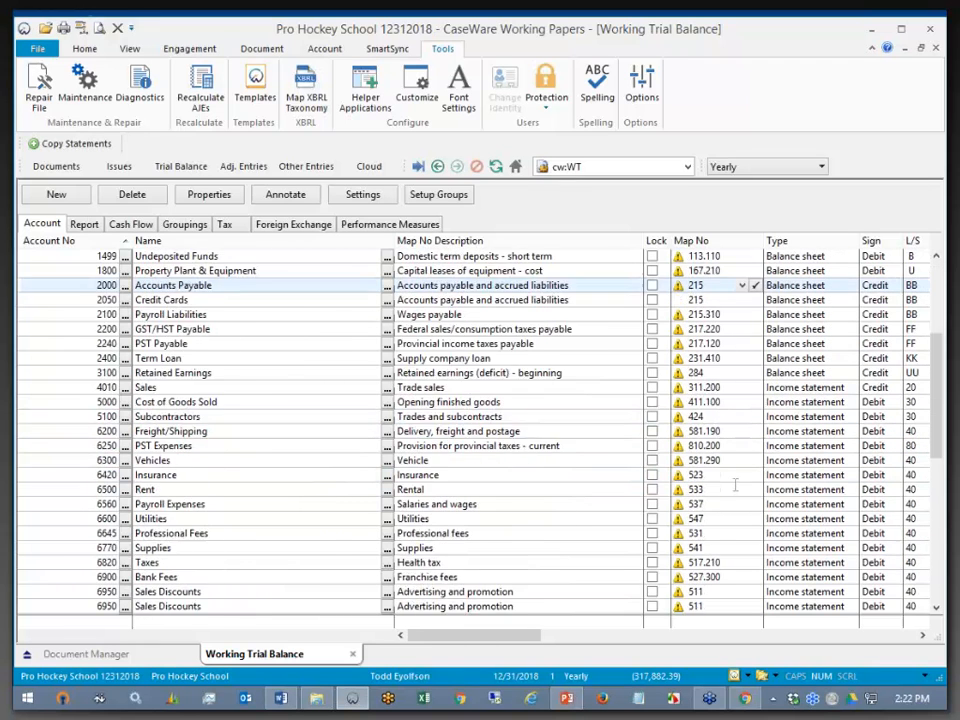
{"action": "scroll", "scroll_direction": "down", "scroll_amount": 3}
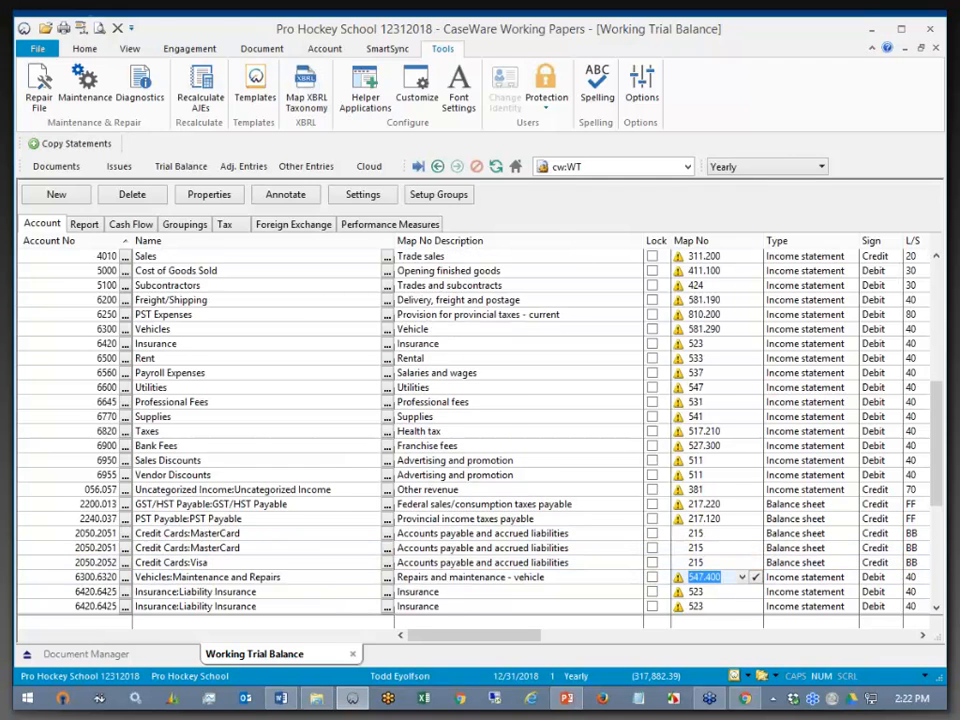
{"action": "scroll", "scroll_direction": "down", "scroll_amount": 3}
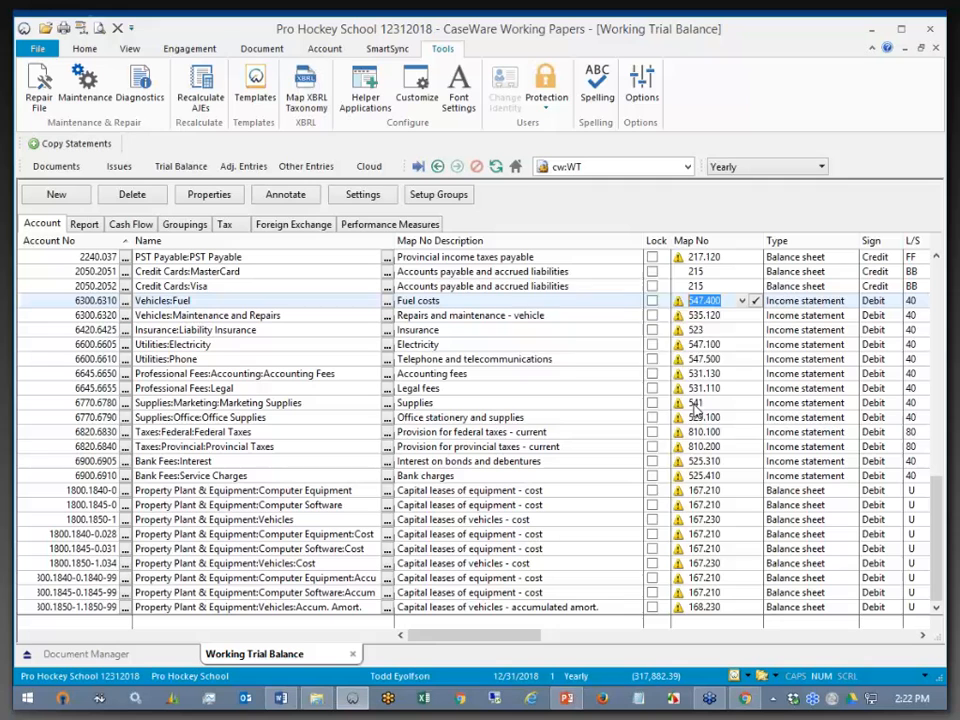
{"action": "mouse_move", "coordinate": [679, 301]}
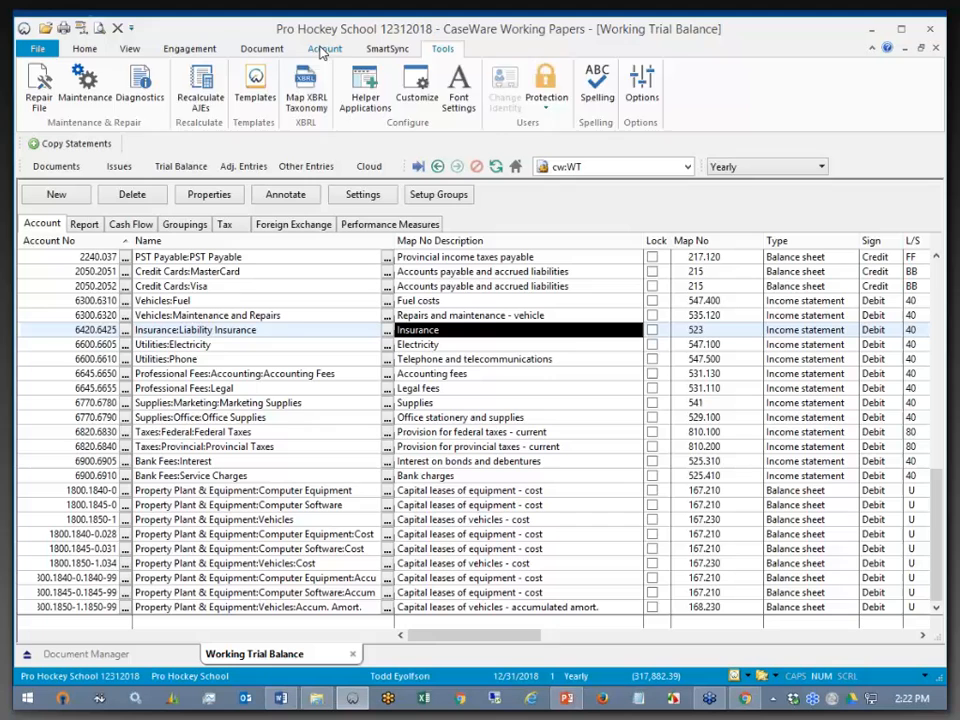
{"action": "left_click", "coordinate": [324, 48]}
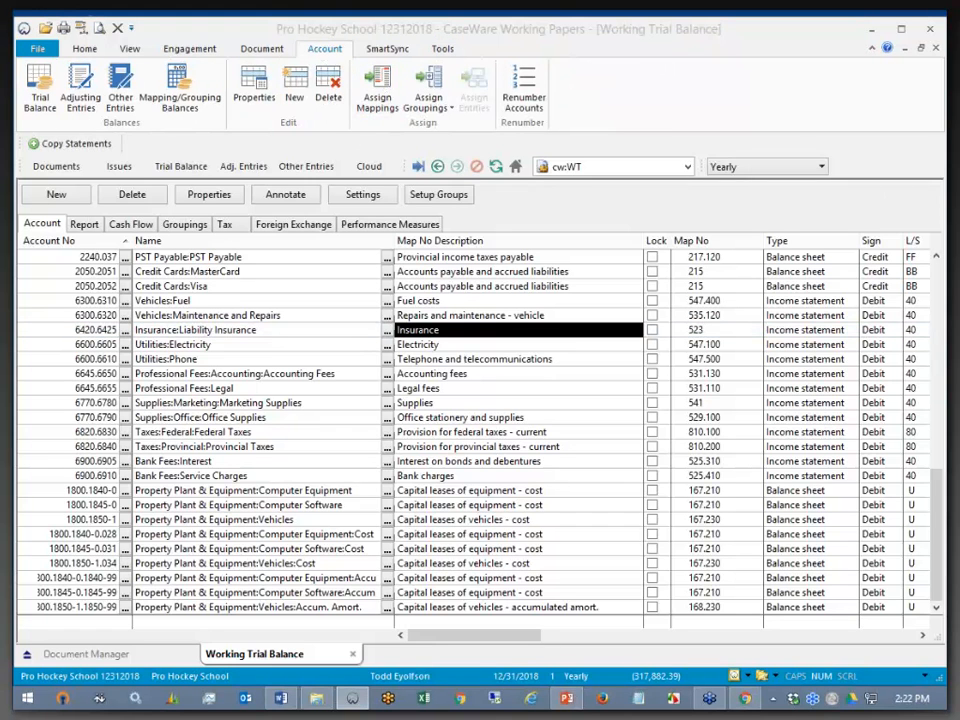
Map account NETINC Net Income (Loss) to 285 Net income (loss) and confirm
{"action": "left_click", "coordinate": [377, 85]}
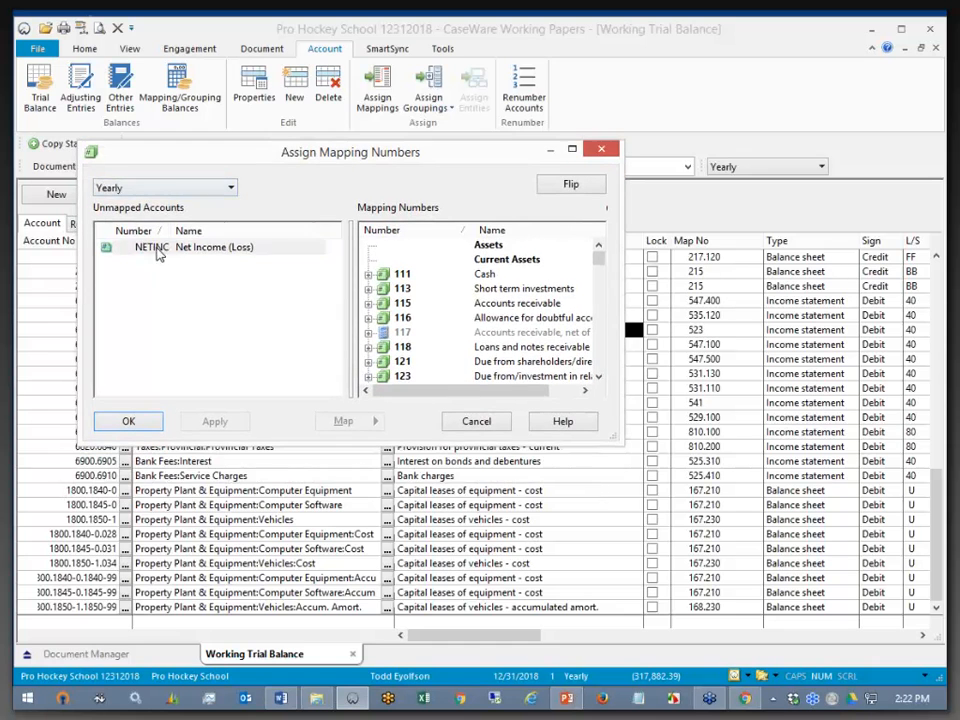
{"action": "left_click", "coordinate": [572, 148]}
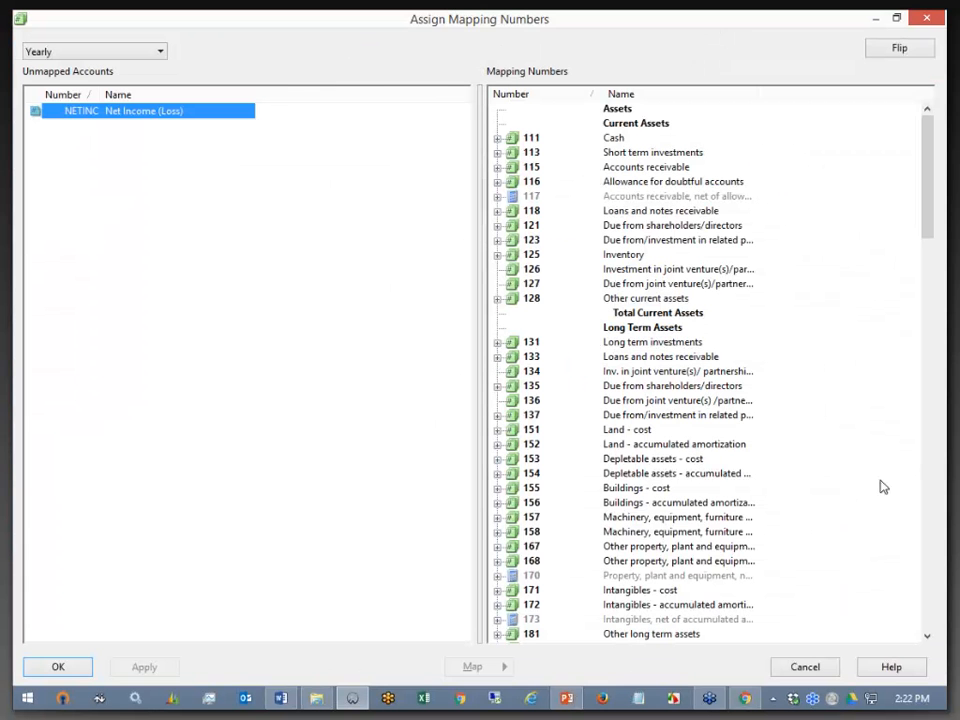
{"action": "scroll", "scroll_direction": "down", "scroll_amount": 3}
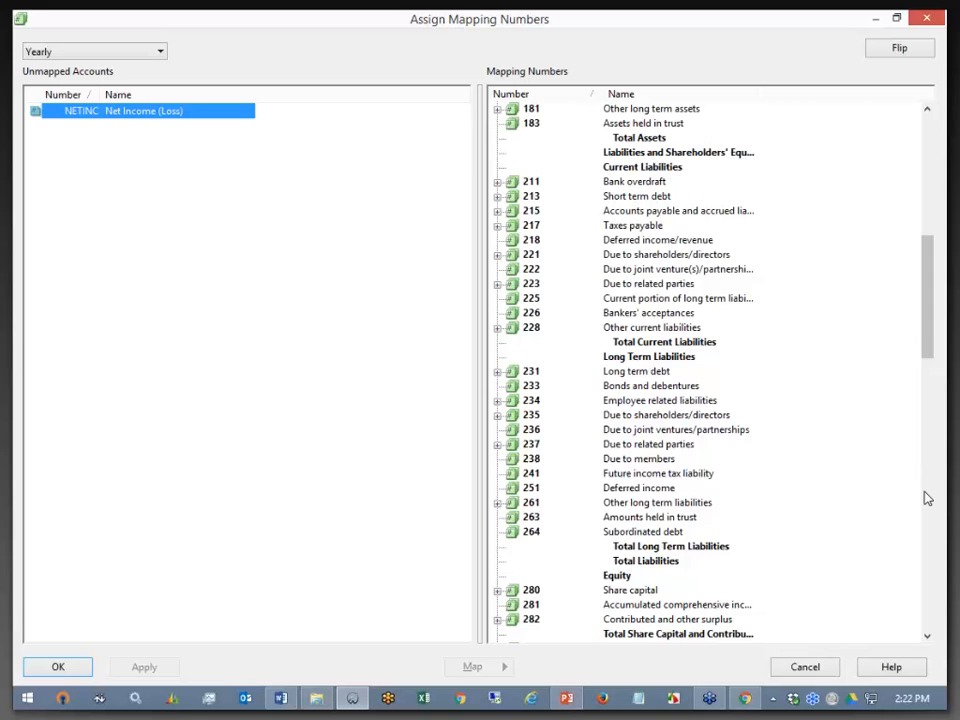
{"action": "left_click", "coordinate": [640, 137]}
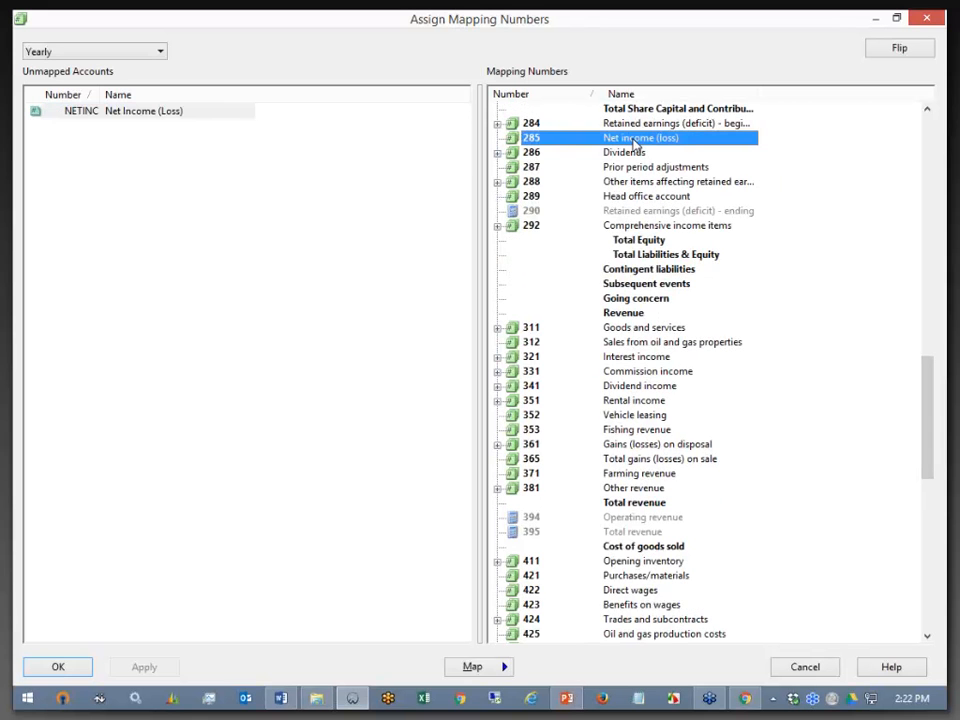
{"action": "left_click", "coordinate": [471, 666]}
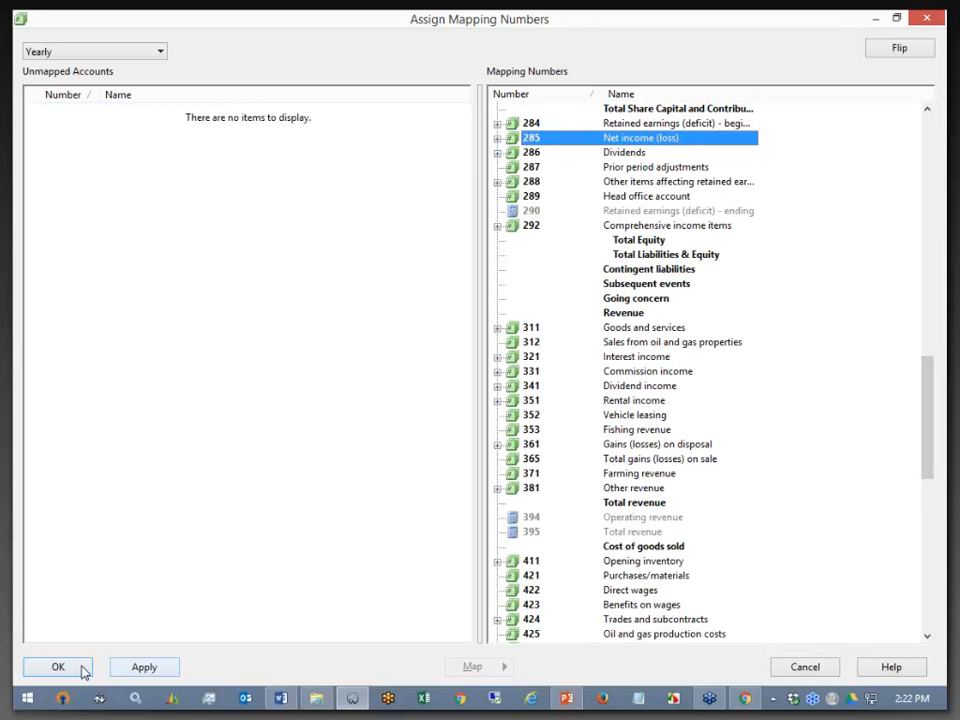
{"action": "left_click", "coordinate": [57, 667]}
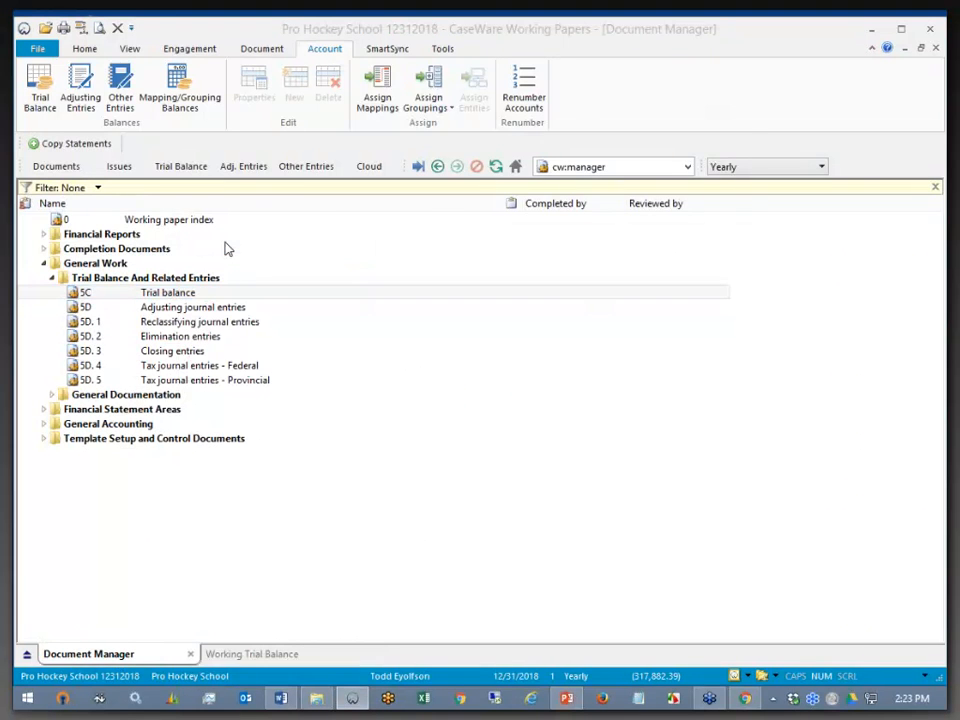
{"action": "double_click", "coordinate": [167, 292]}
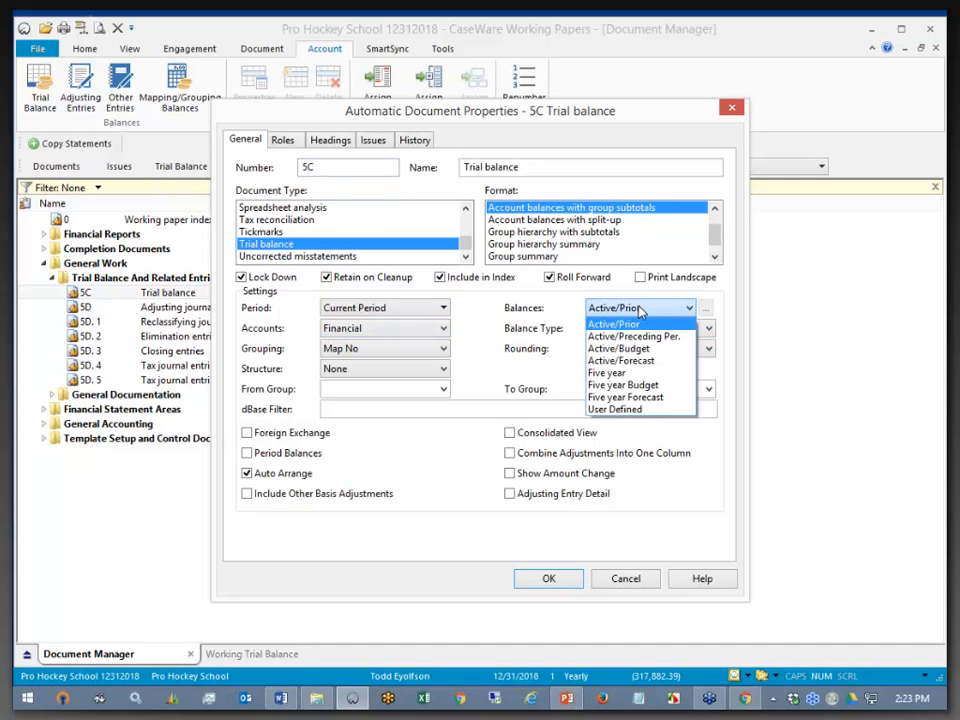
{"action": "left_click", "coordinate": [614, 323]}
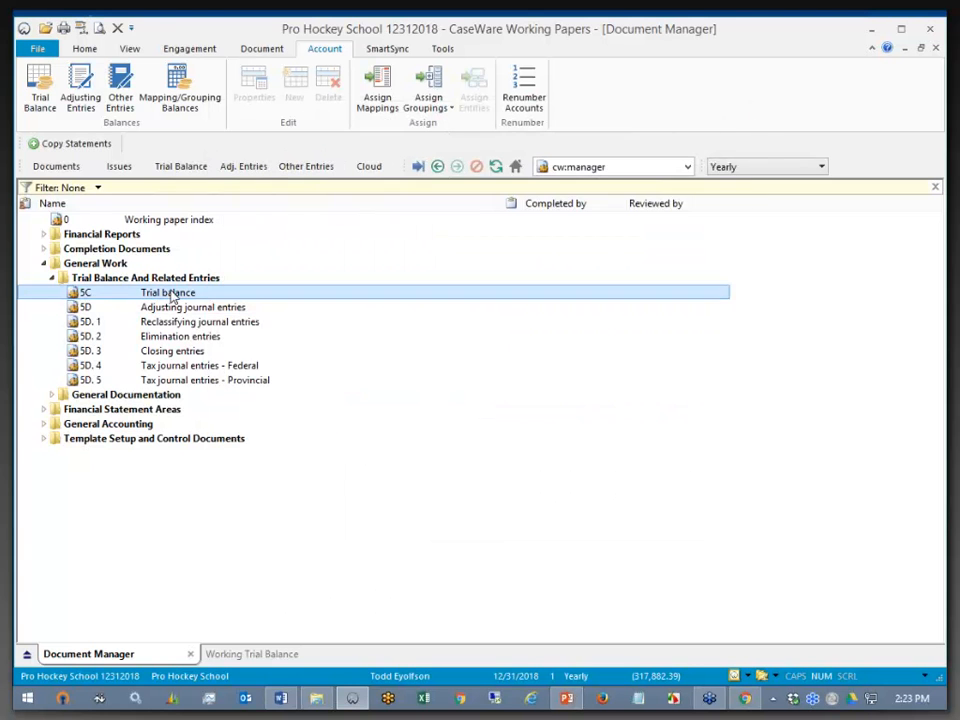
{"action": "double_click", "coordinate": [168, 292]}
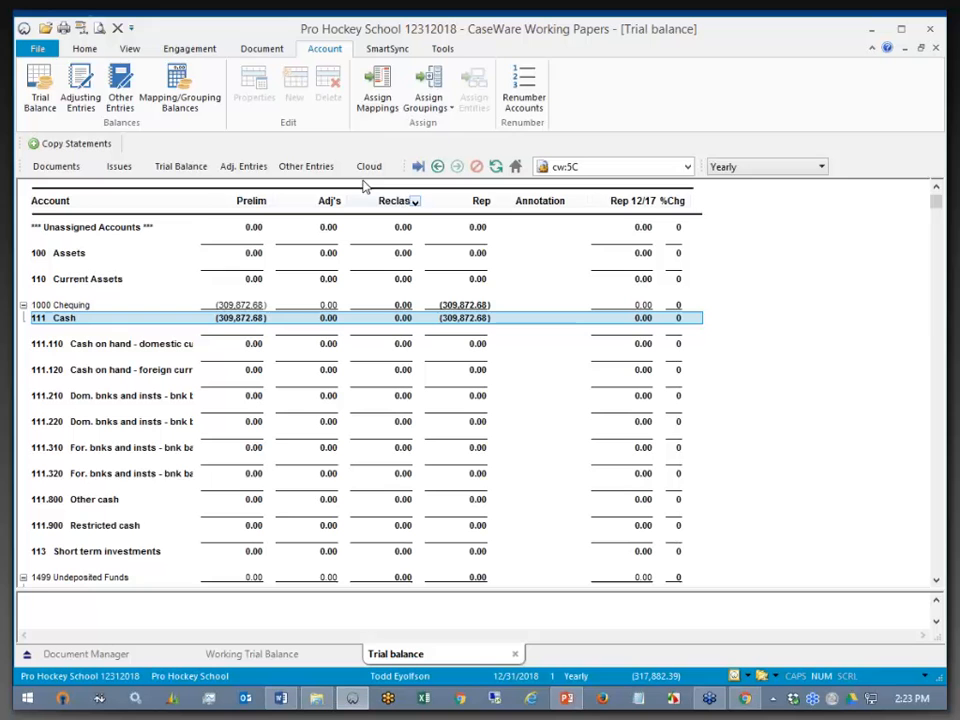
Clear 'Trial balance/leadsheets' under display zero balances on the Options Documents page
{"action": "left_click", "coordinate": [442, 48]}
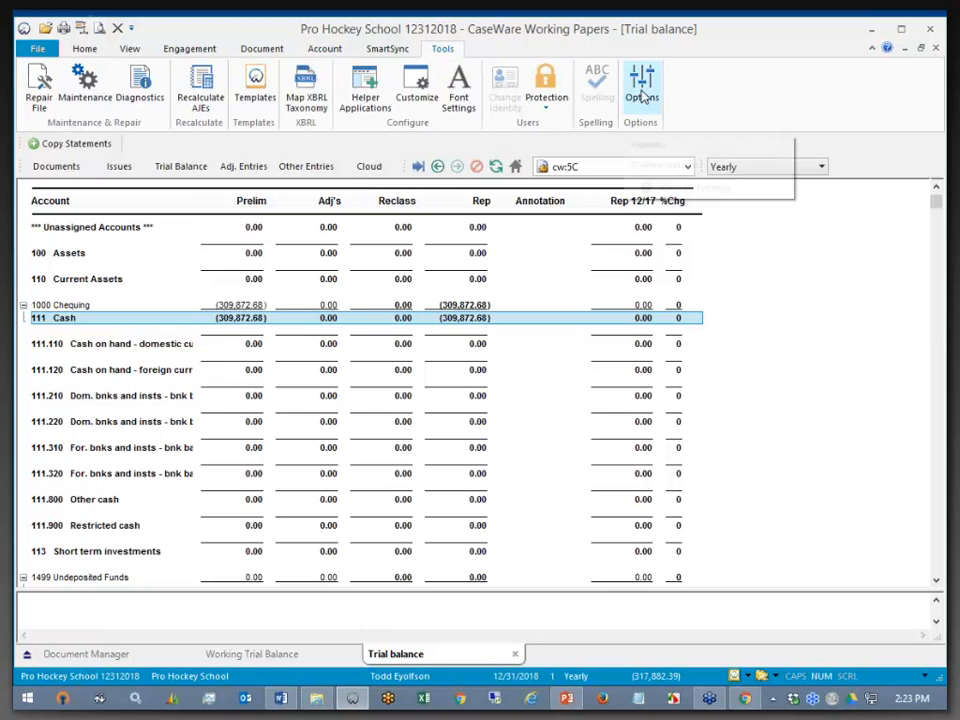
{"action": "left_click", "coordinate": [641, 85]}
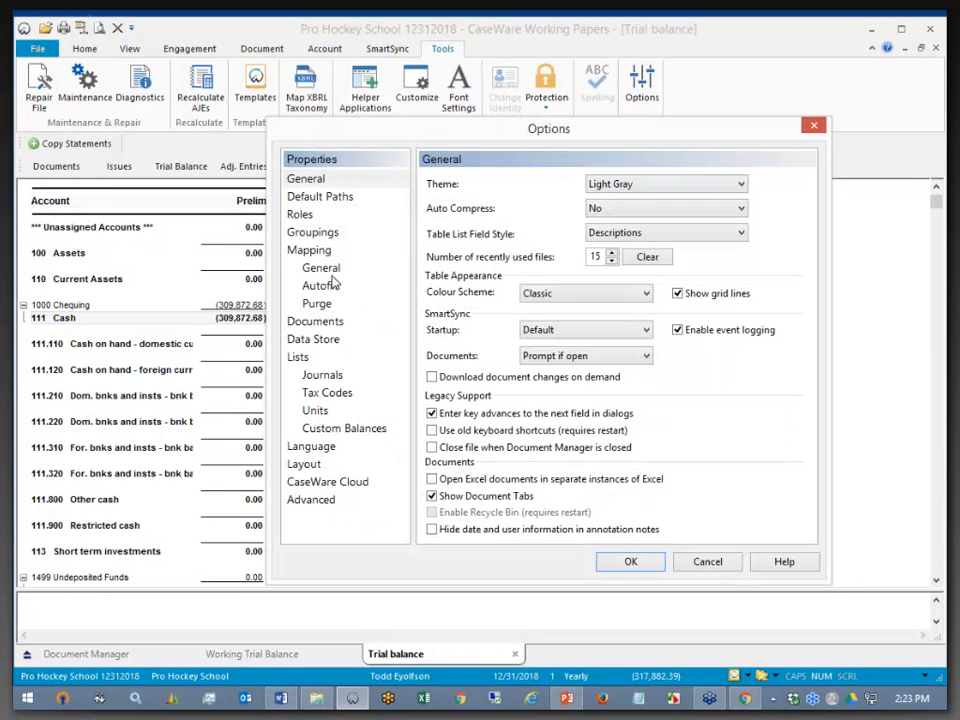
{"action": "left_click", "coordinate": [315, 321]}
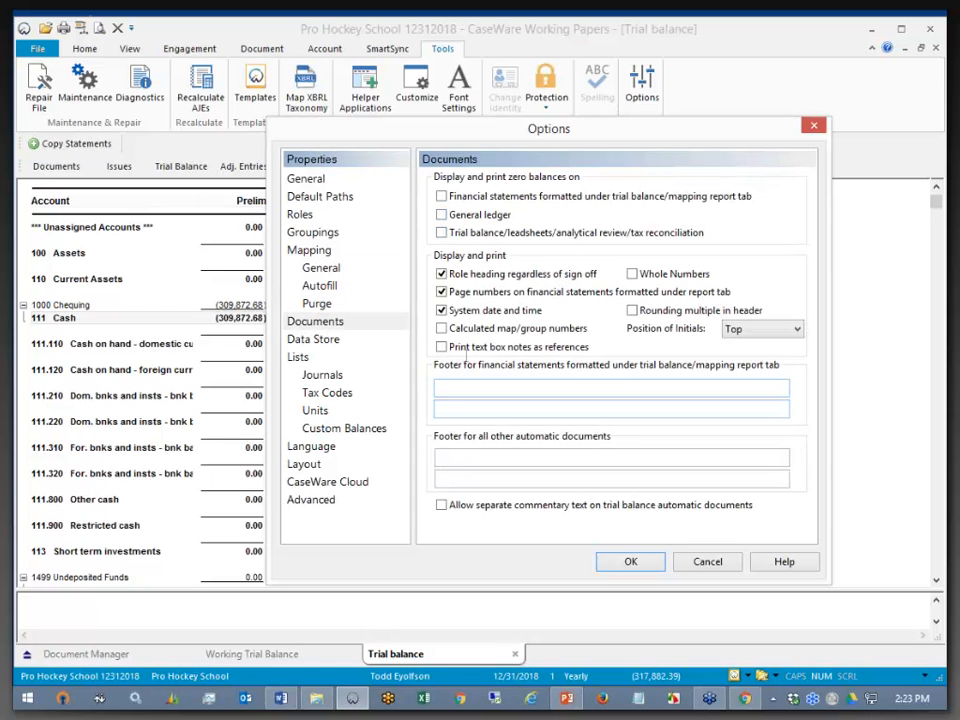
{"action": "left_click", "coordinate": [630, 561]}
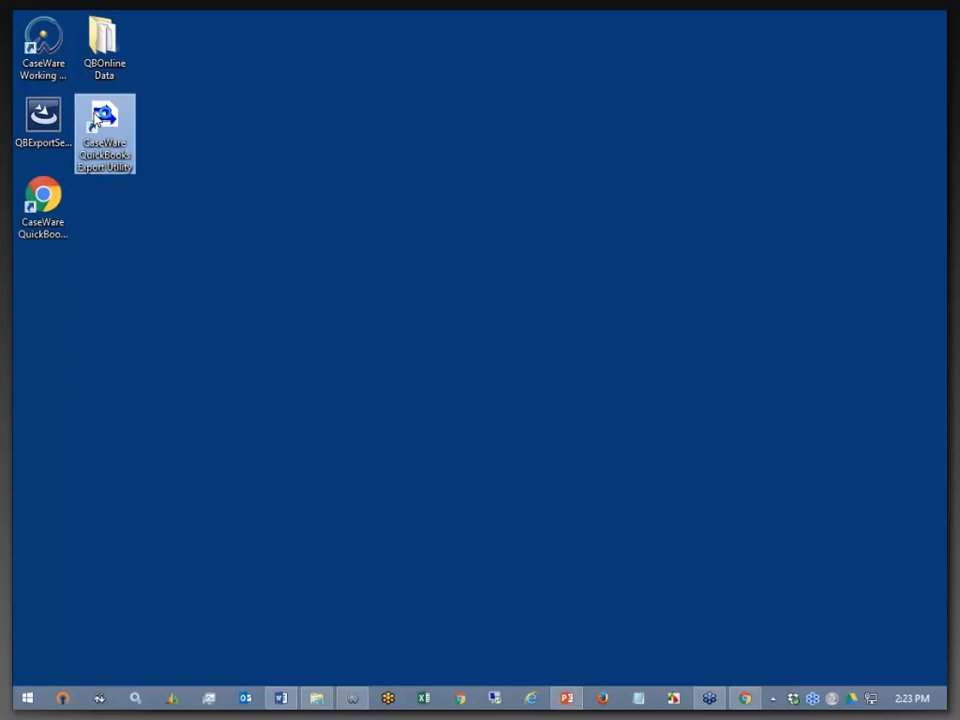
Launch the QuickBooks Export Utility, start the export and sign in to Intuit
{"action": "double_click", "coordinate": [104, 135]}
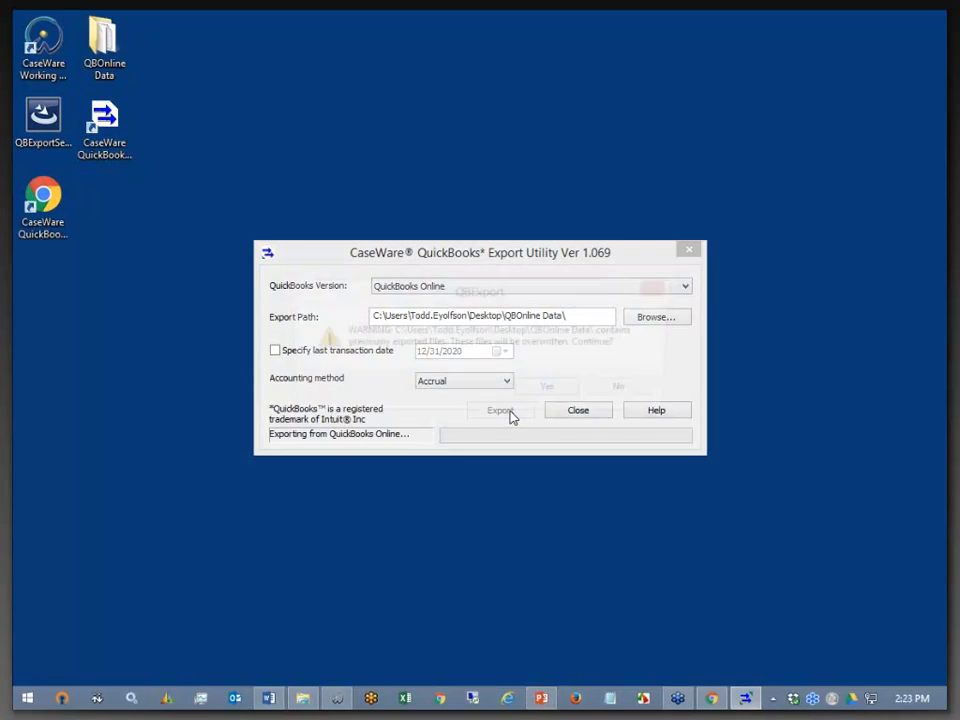
{"action": "left_click", "coordinate": [546, 386]}
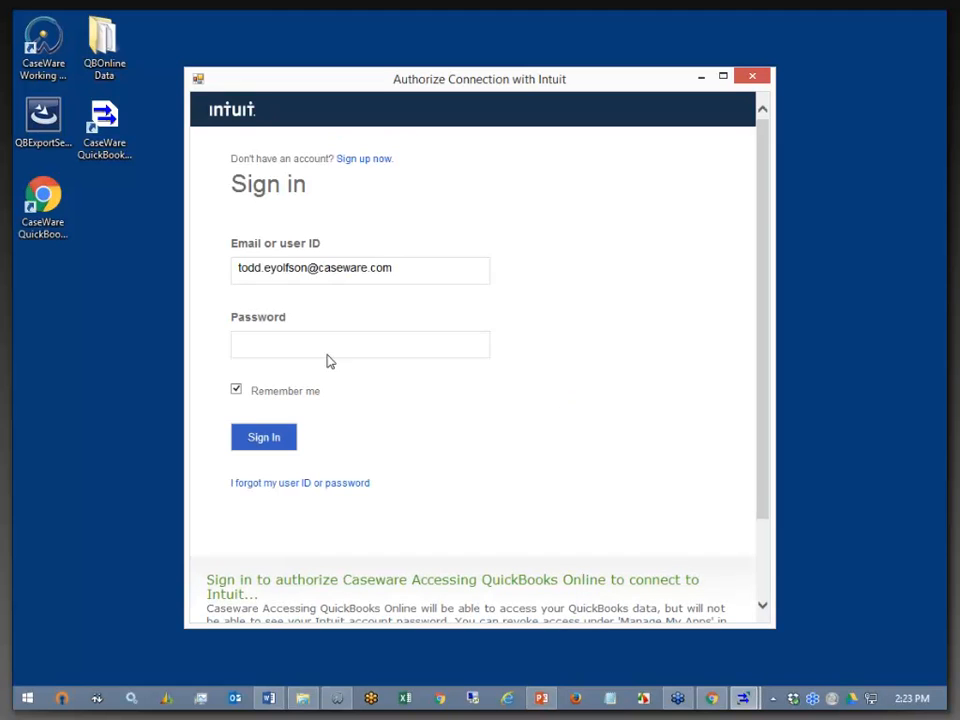
{"action": "type", "text": "•••••"}
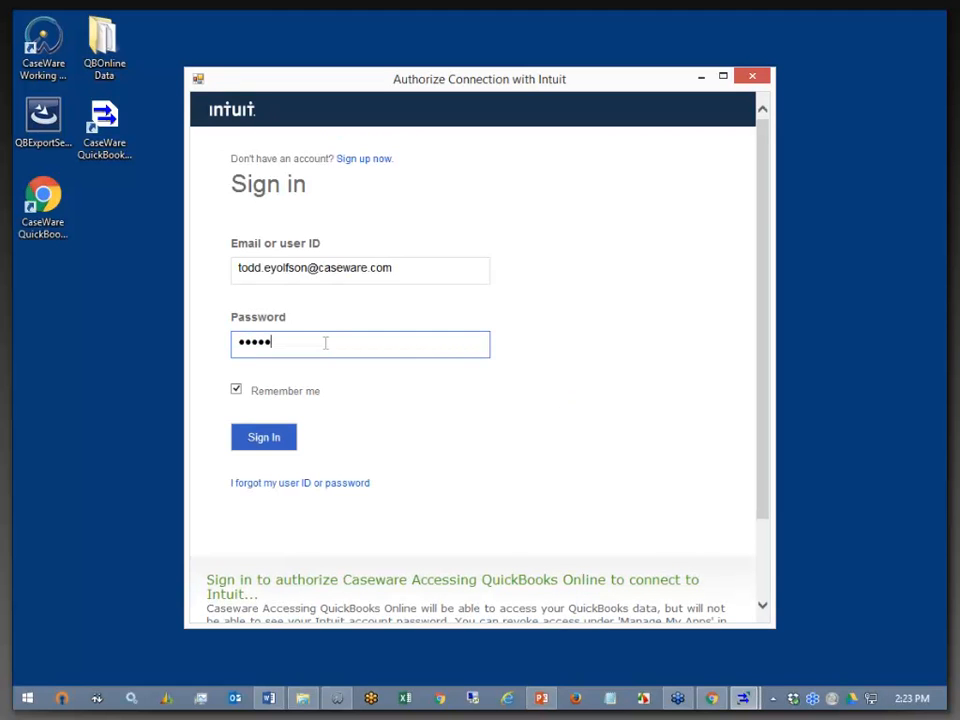
{"action": "type", "text": "•••••"}
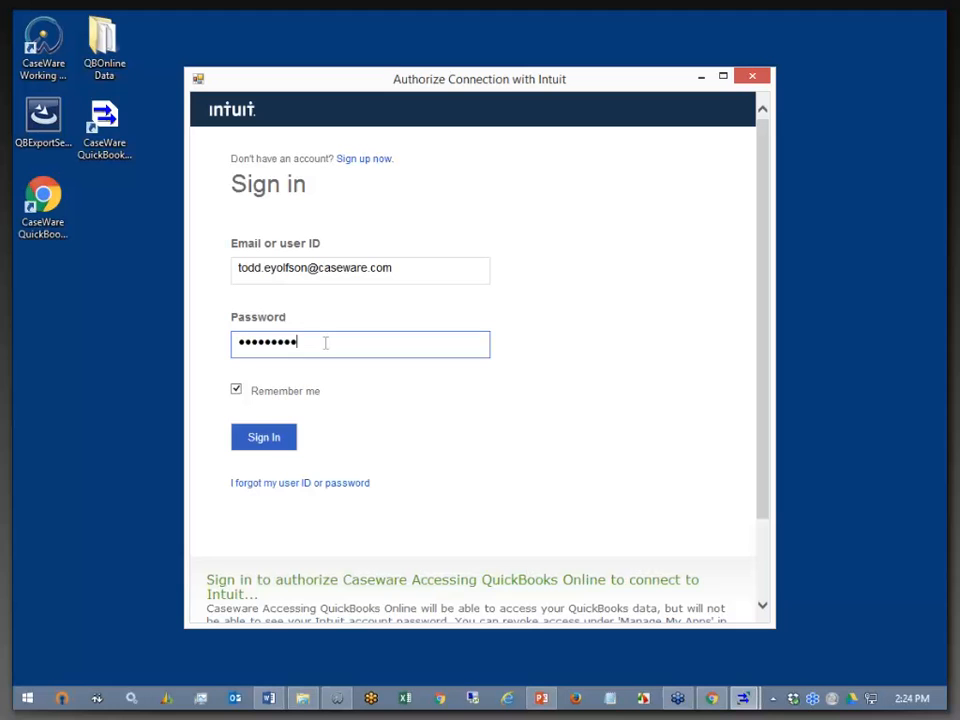
{"action": "left_click", "coordinate": [263, 437]}
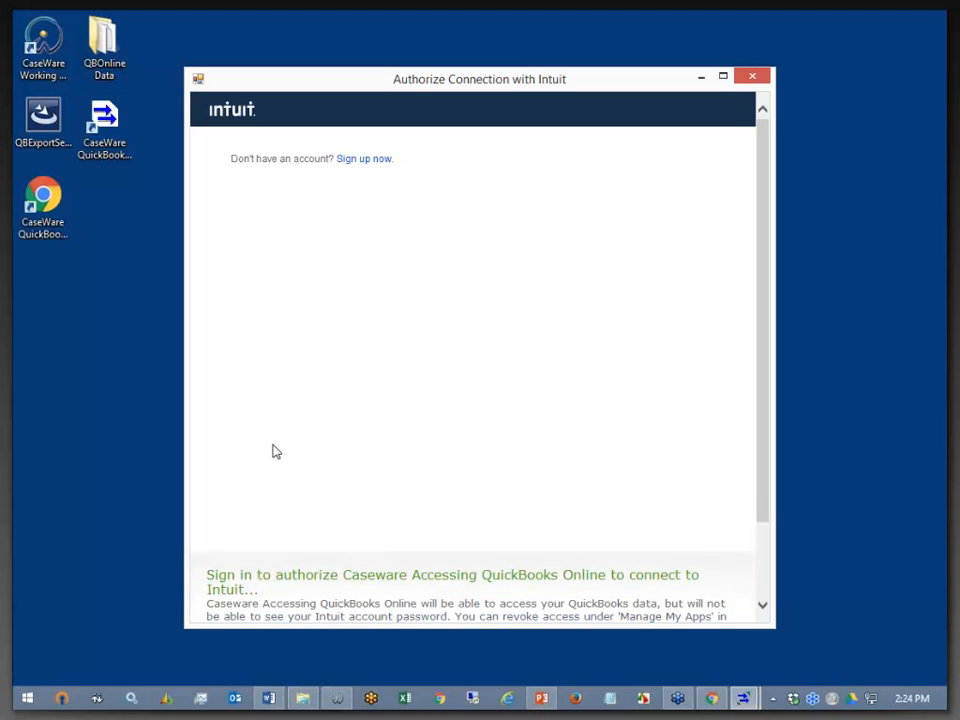
{"action": "mouse_move", "coordinate": [289, 444]}
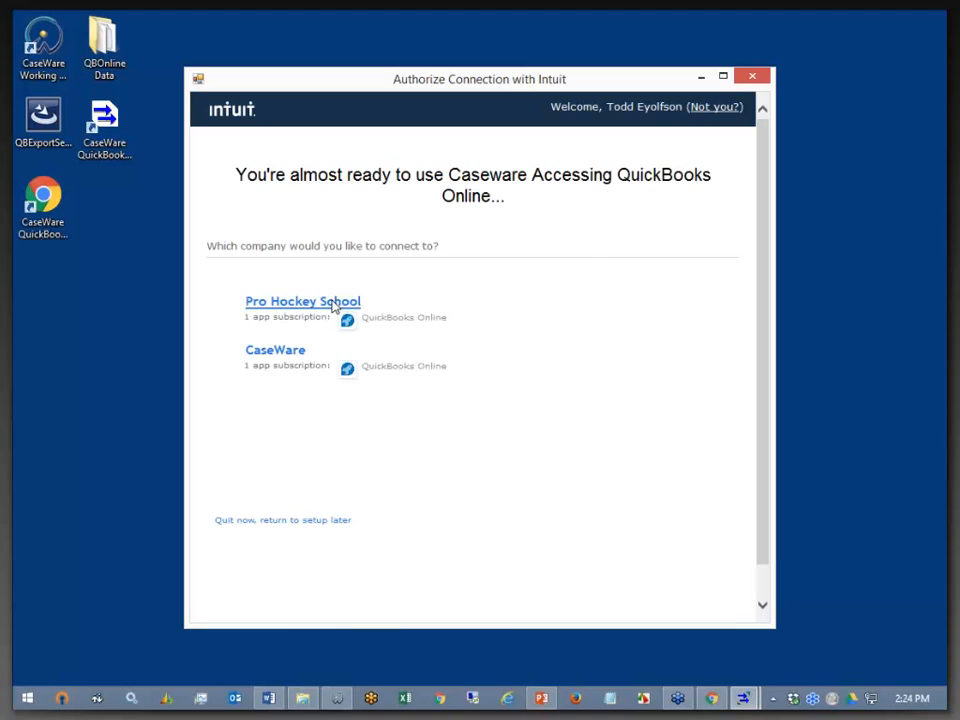
Authorize access to Pro Hockey School and close the utility after exporting
{"action": "left_click", "coordinate": [302, 301]}
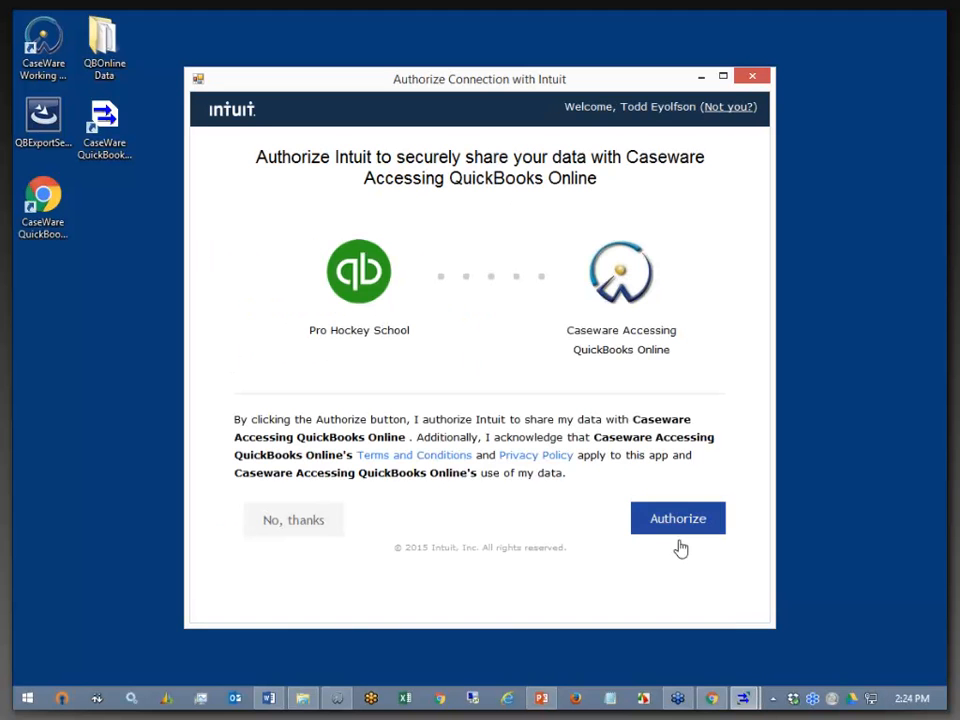
{"action": "left_click", "coordinate": [677, 518]}
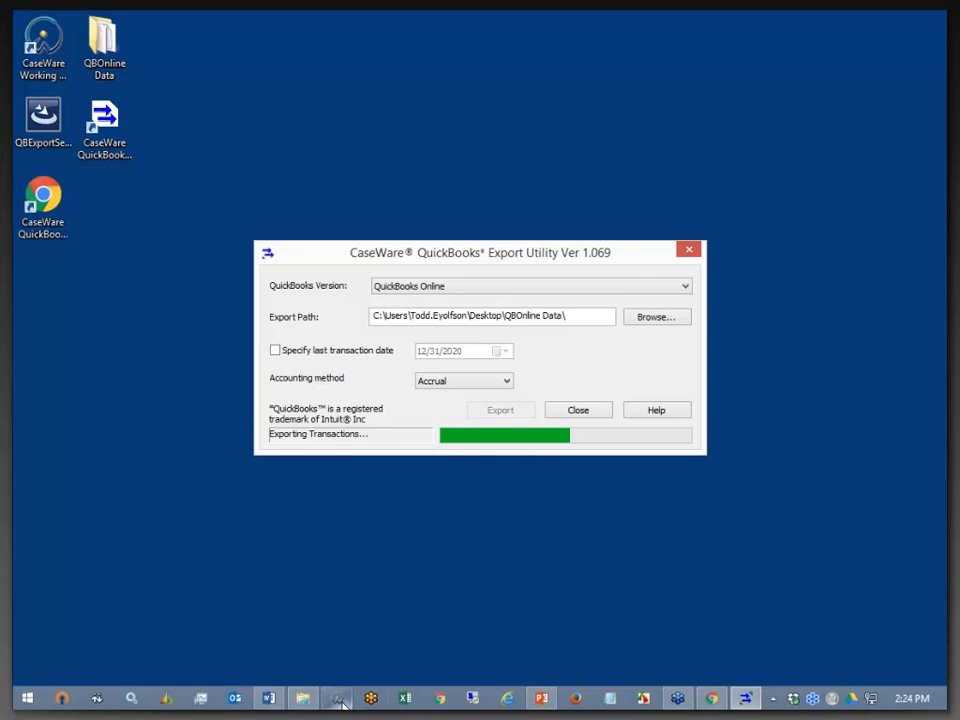
{"action": "mouse_move", "coordinate": [337, 697]}
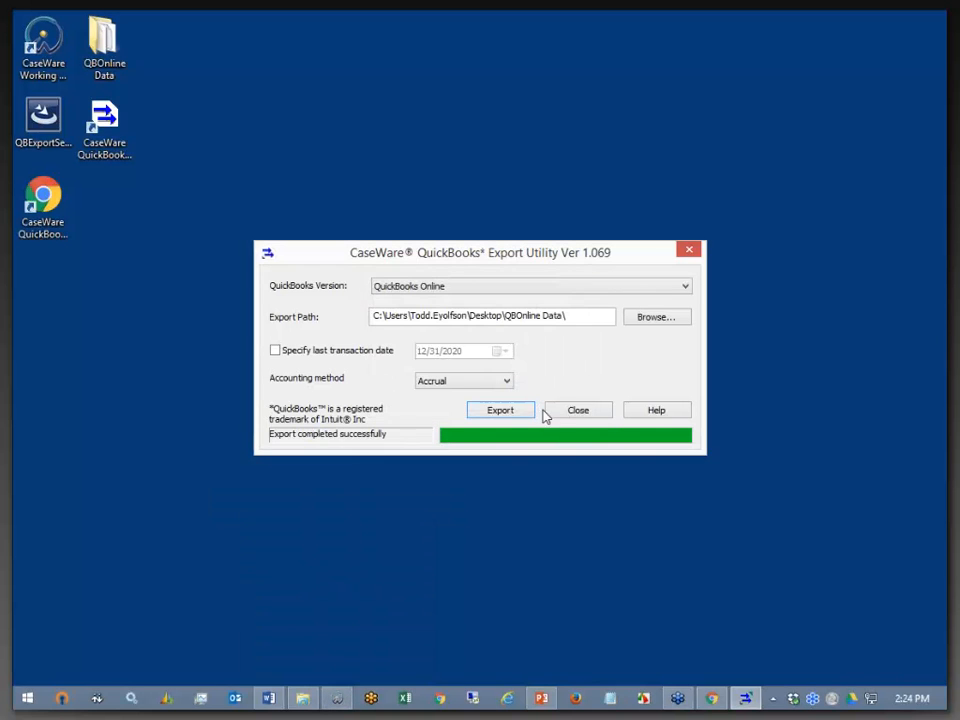
{"action": "left_click", "coordinate": [578, 410]}
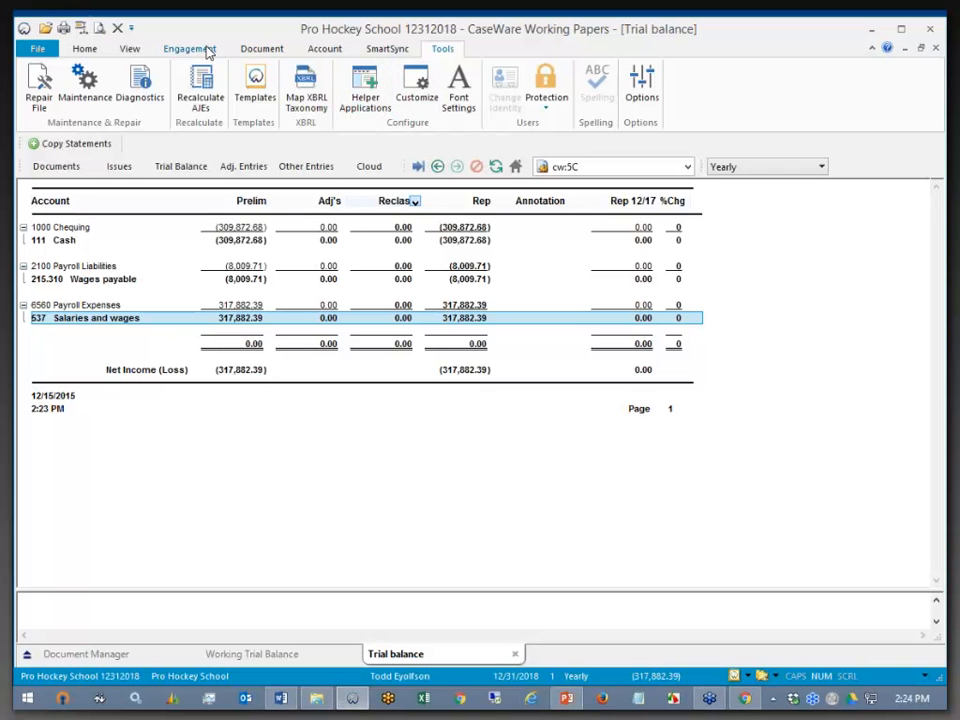
Import the 2022 QuickBooks Online trial balance and client file via Engagement > Import > Accounting Software
{"action": "left_click", "coordinate": [189, 48]}
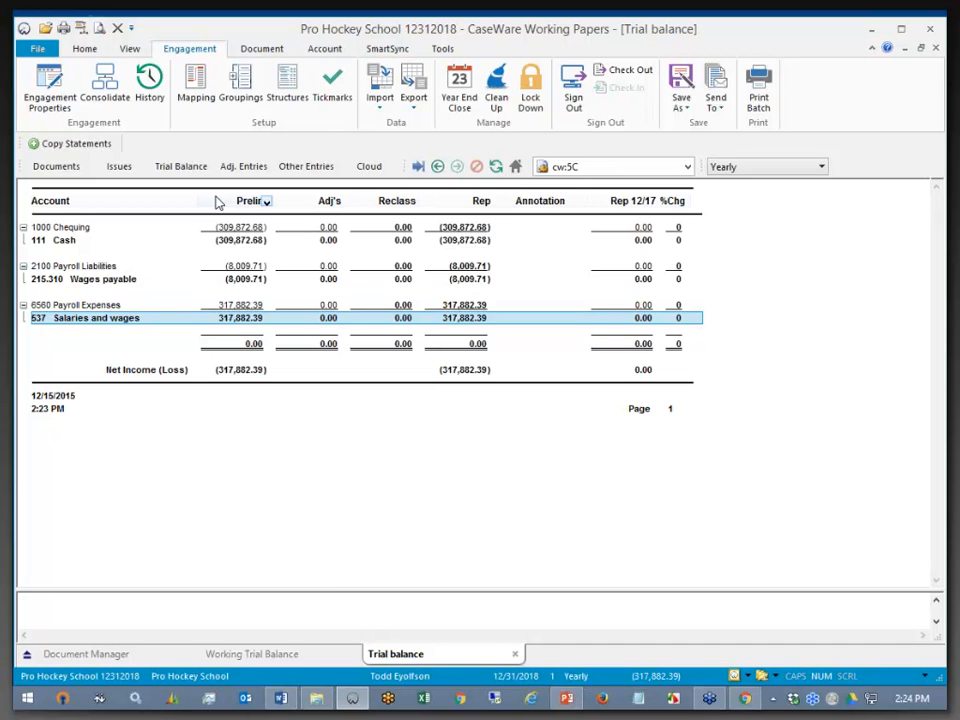
{"action": "left_click", "coordinate": [379, 85]}
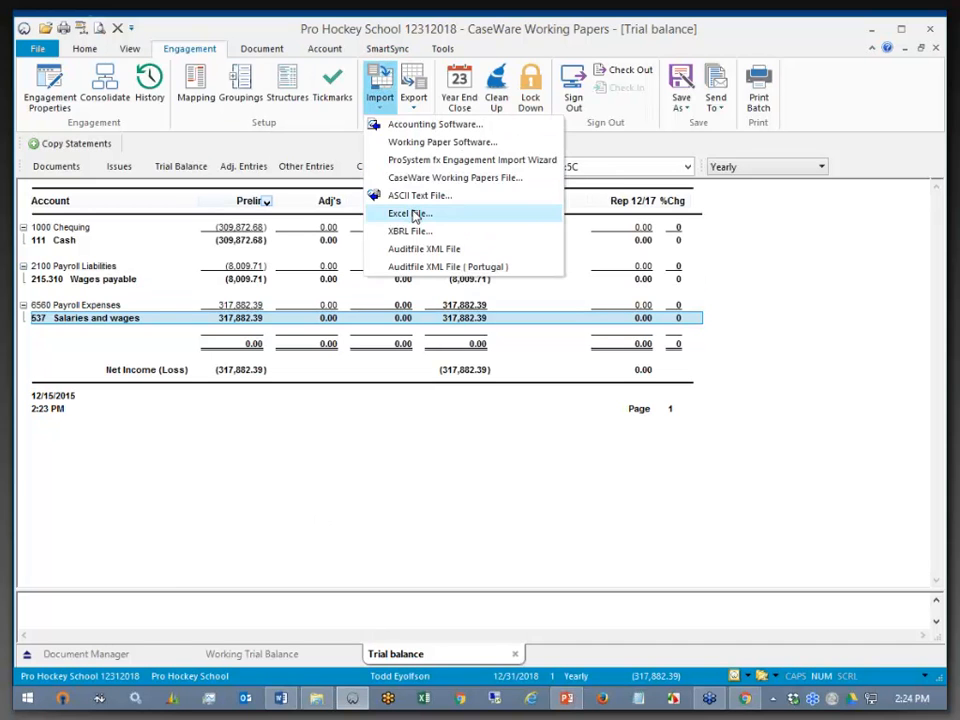
{"action": "left_click", "coordinate": [410, 213]}
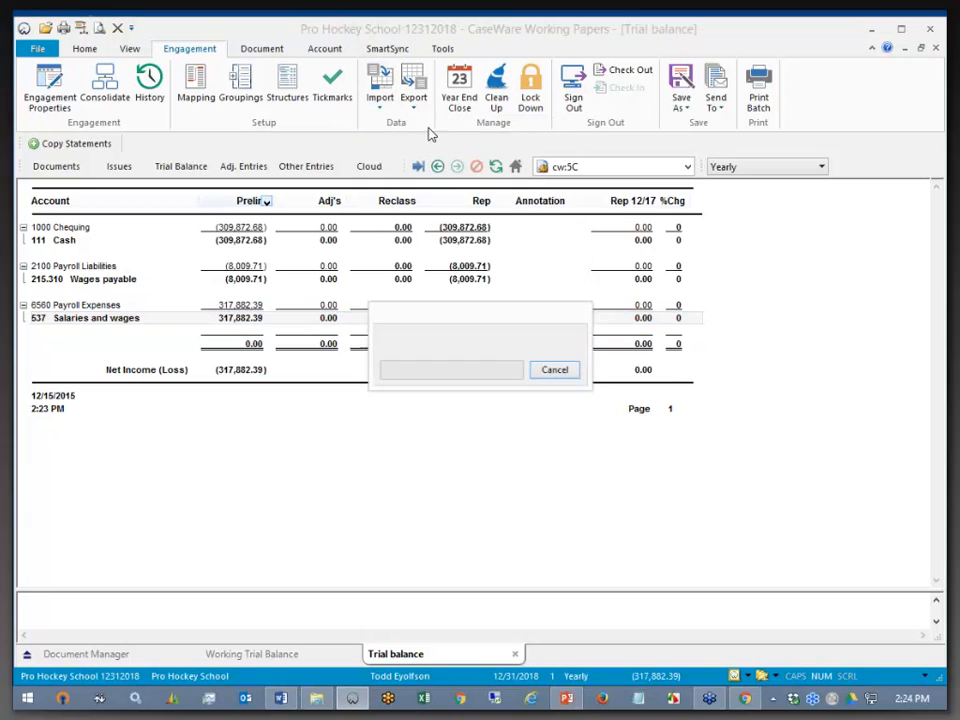
{"action": "left_click", "coordinate": [653, 410]}
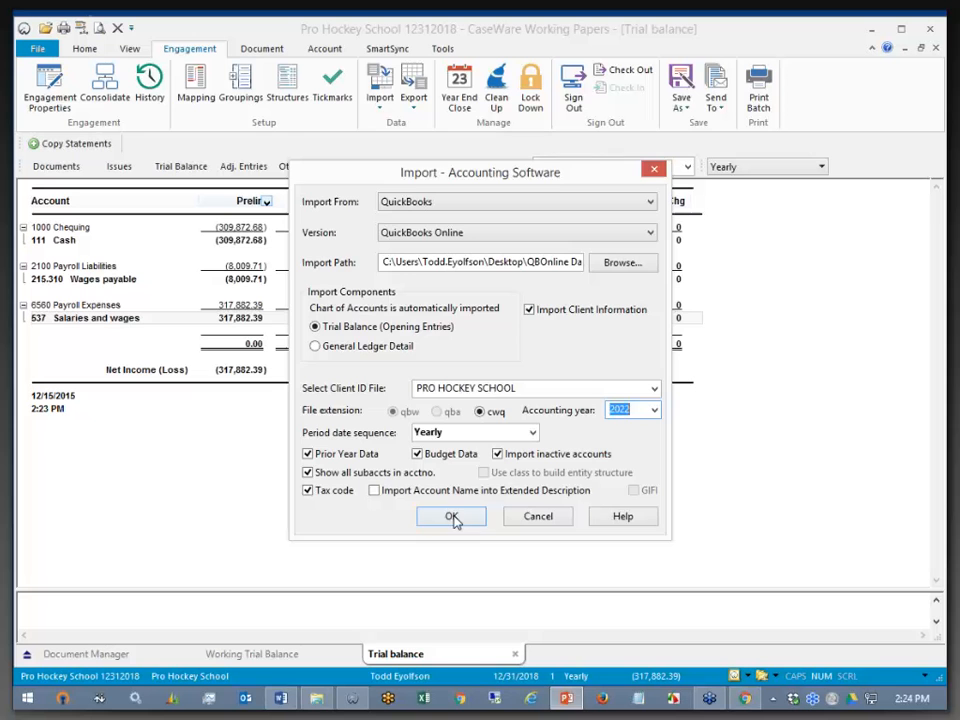
{"action": "left_click", "coordinate": [451, 516]}
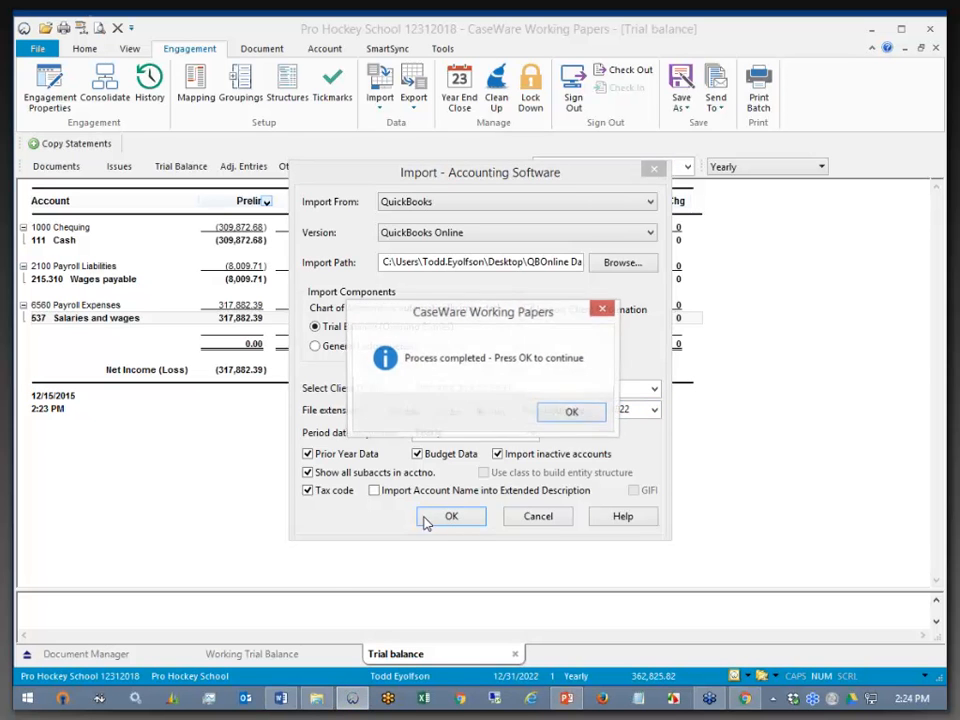
{"action": "left_click", "coordinate": [571, 412]}
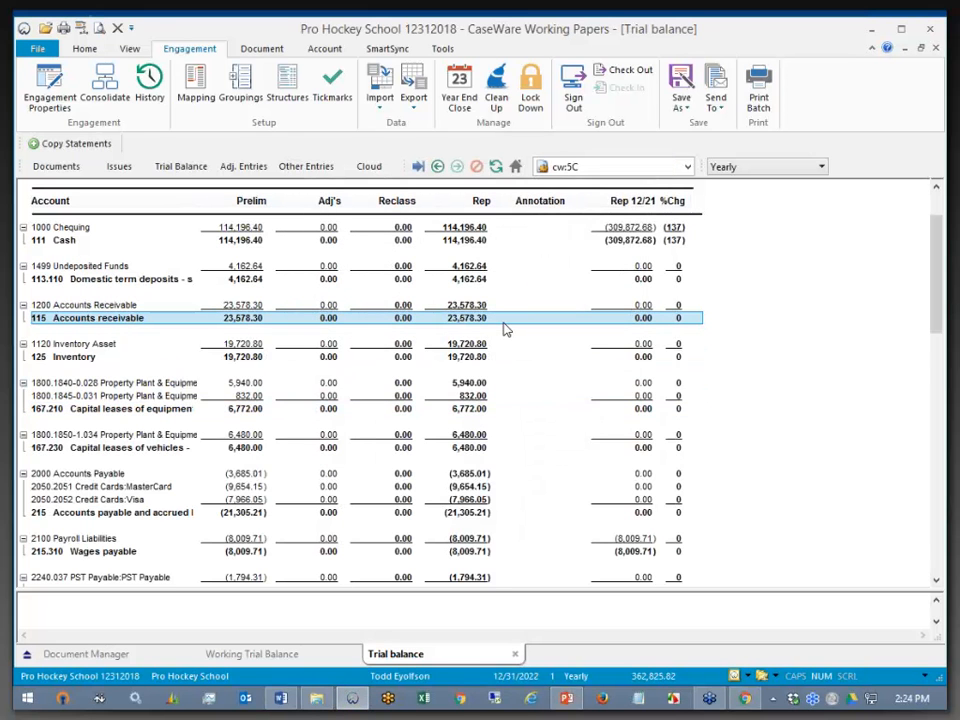
{"action": "scroll", "scroll_direction": "down", "scroll_amount": 3}
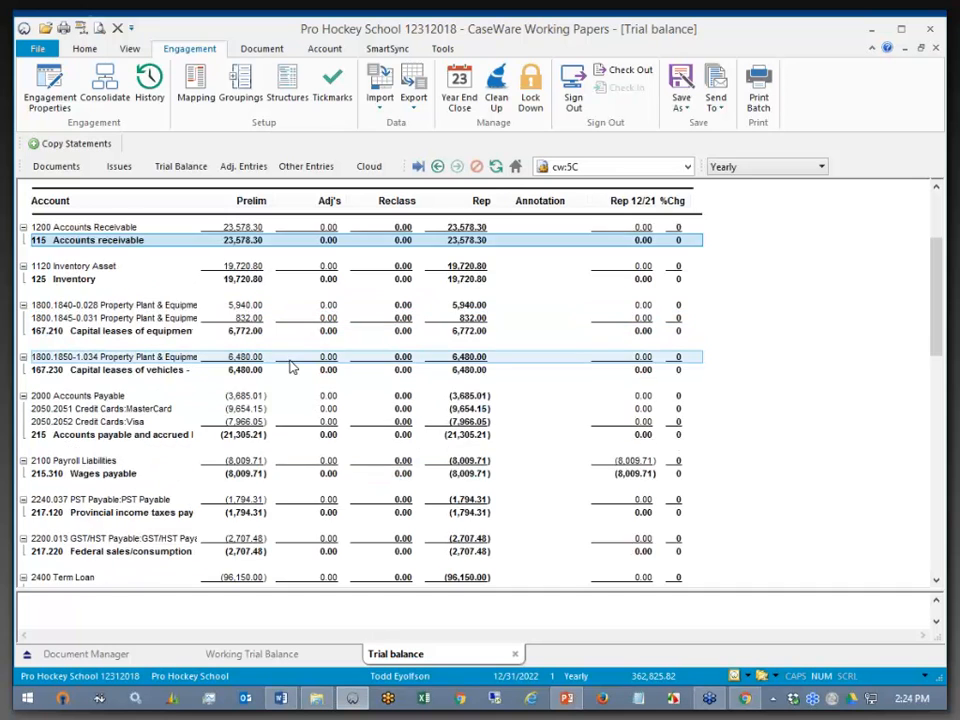
{"action": "scroll", "scroll_direction": "down", "scroll_amount": 3}
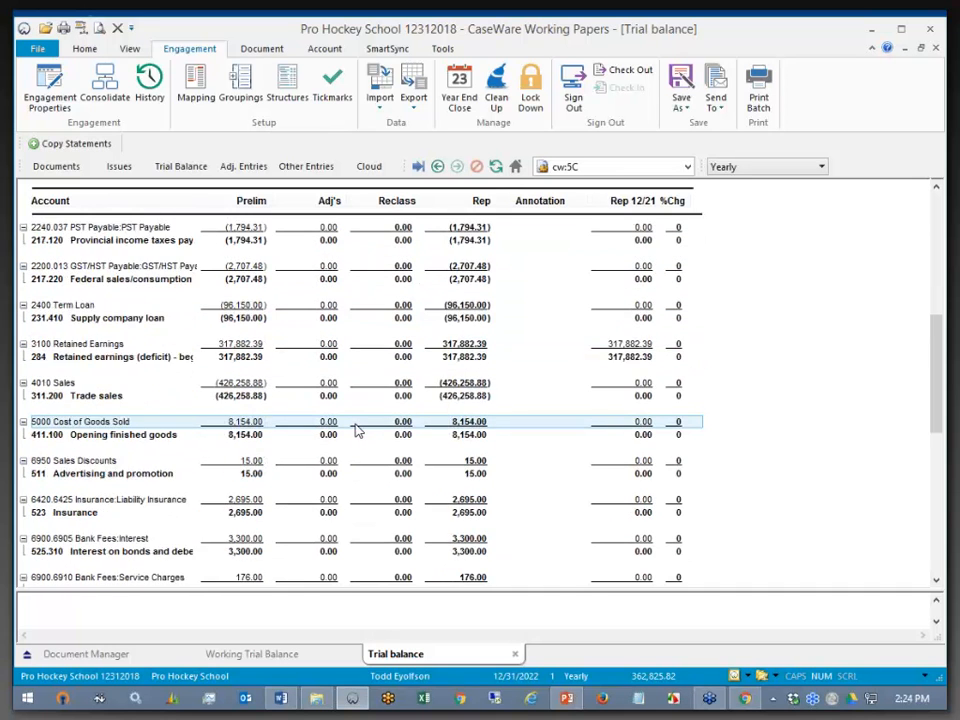
{"action": "scroll", "scroll_direction": "down", "scroll_amount": 3}
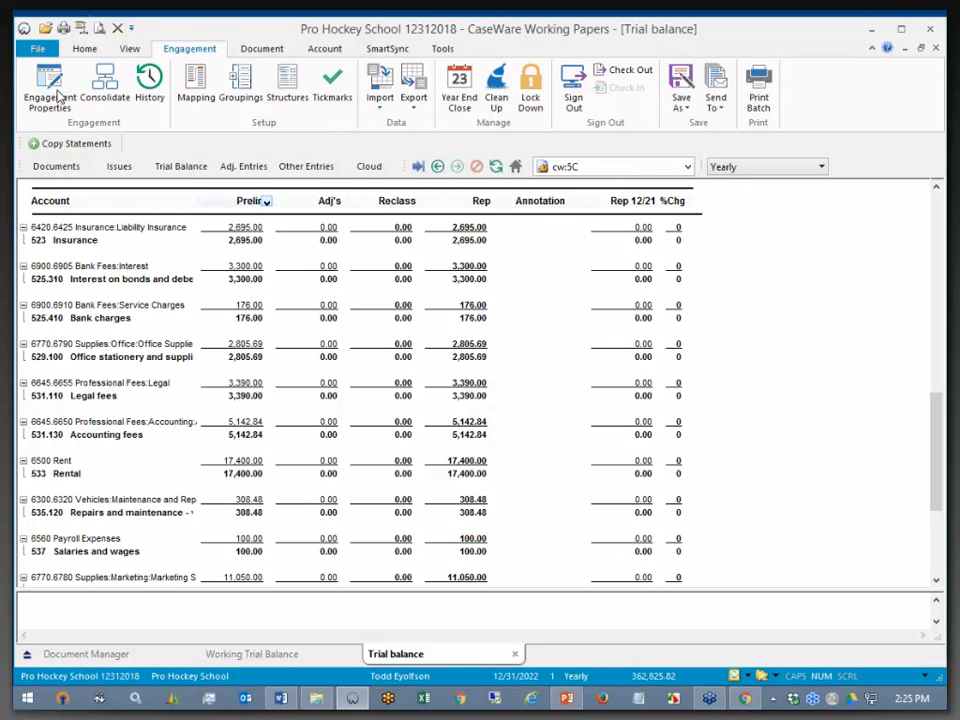
{"action": "left_click", "coordinate": [48, 90]}
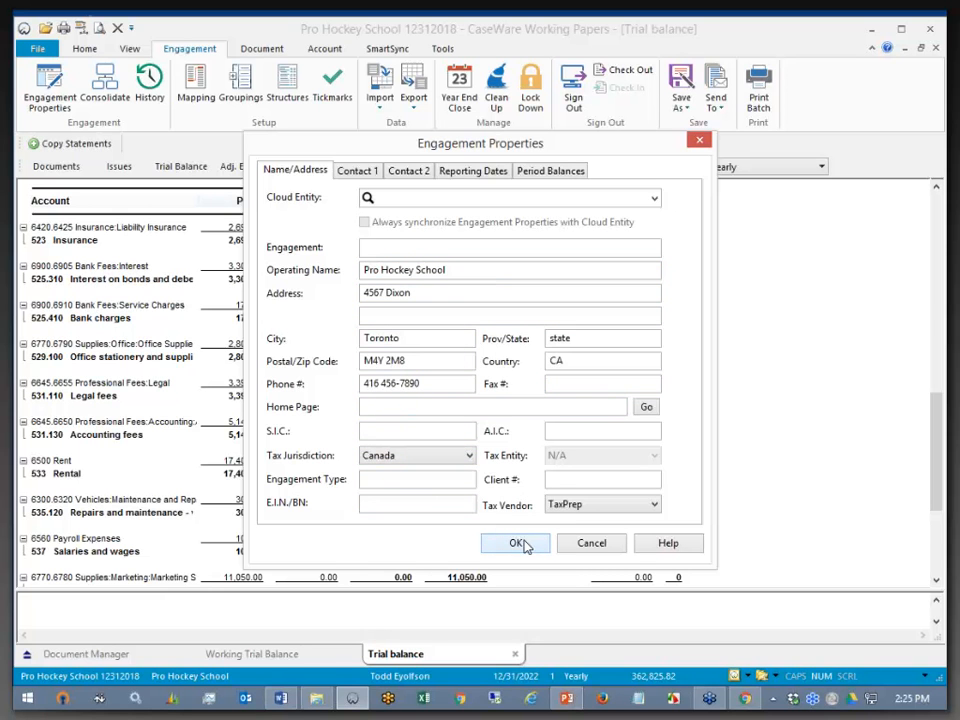
{"action": "left_click", "coordinate": [516, 543]}
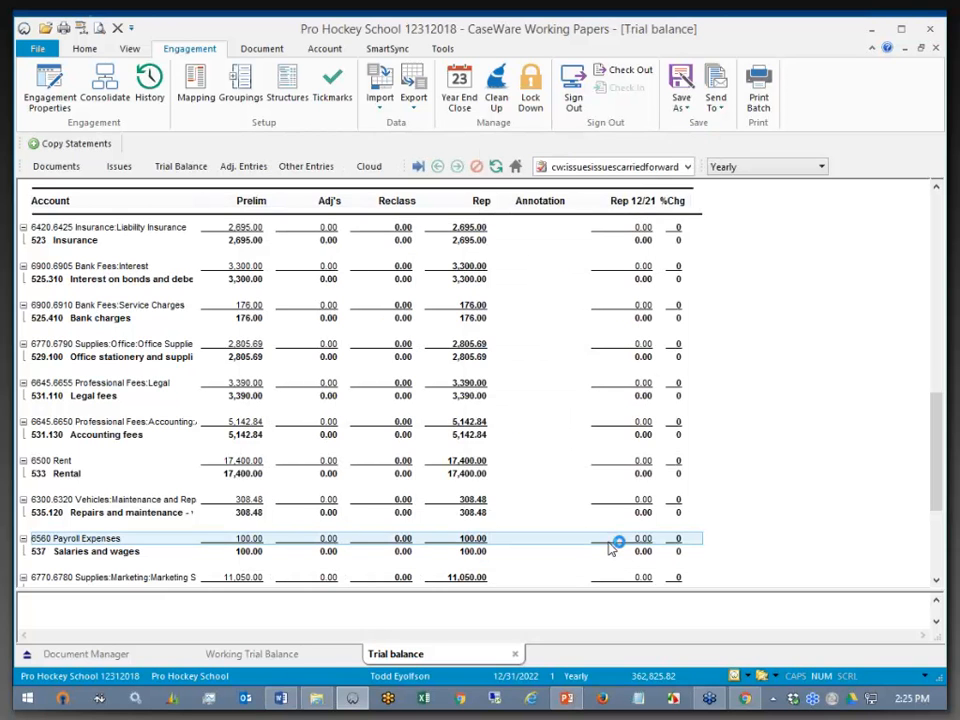